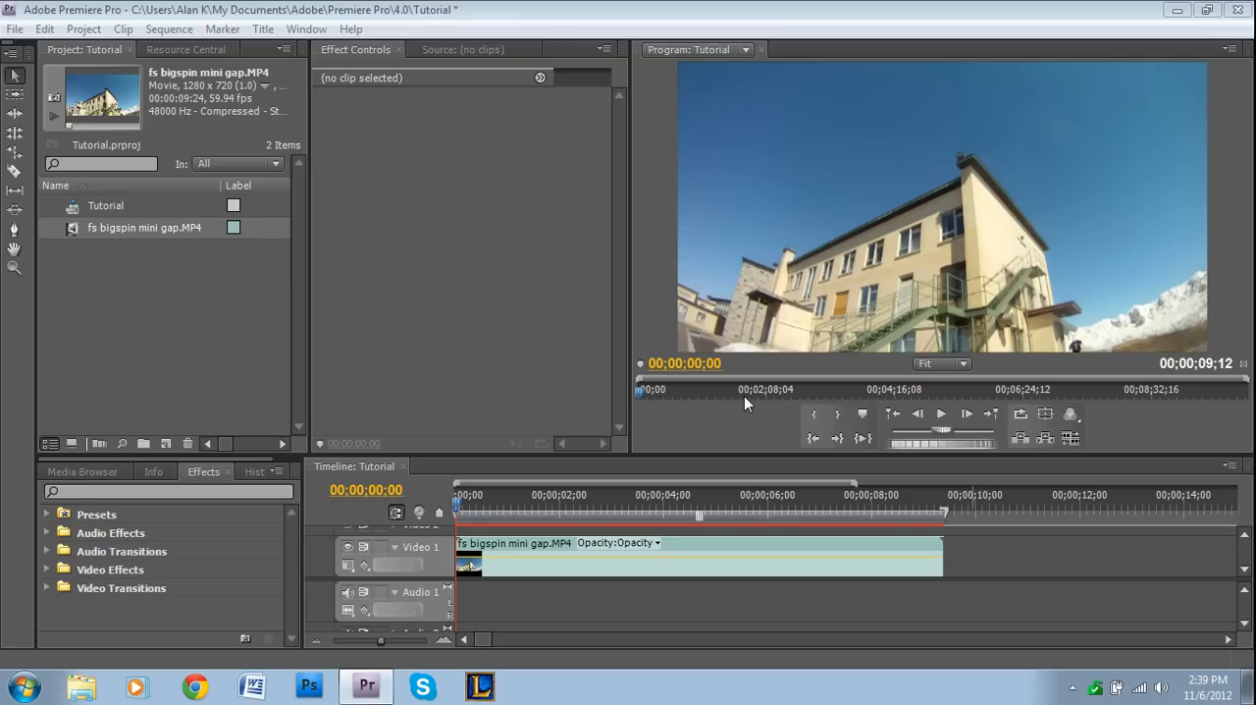
{"action": "mouse_move", "coordinate": [726, 393]}
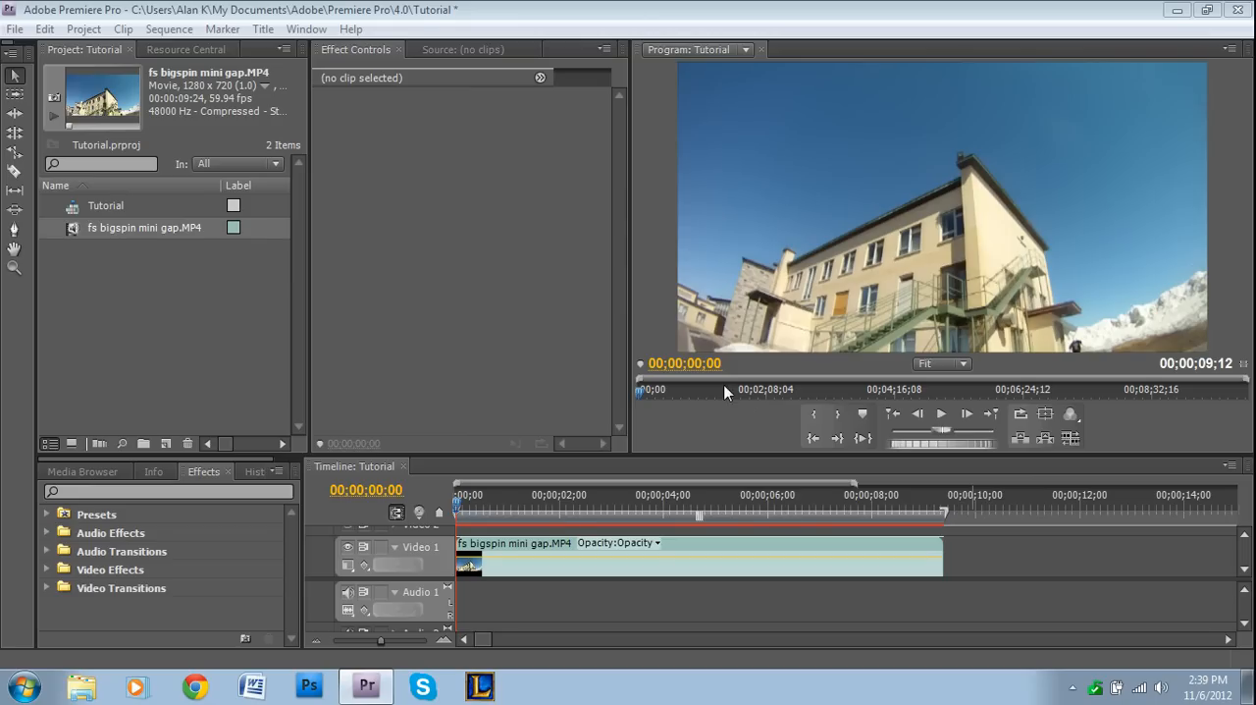
{"action": "mouse_move", "coordinate": [581, 511]}
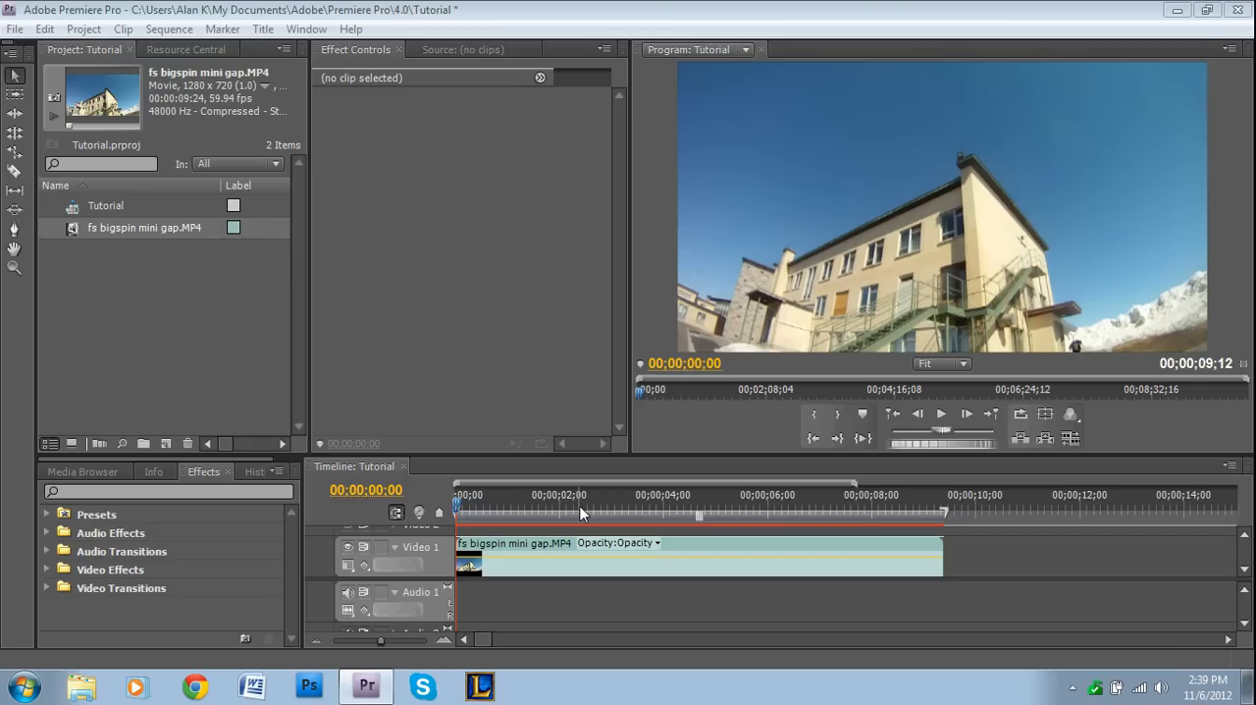
{"action": "mouse_move", "coordinate": [216, 520]}
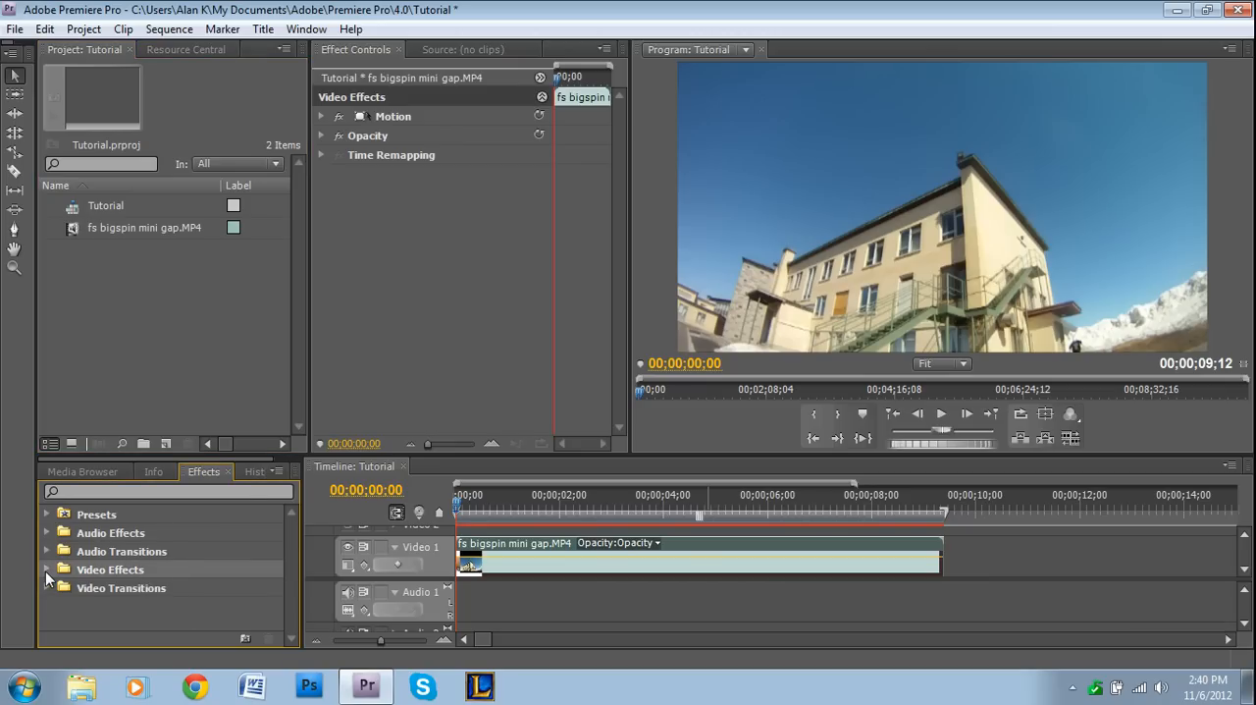
Apply the Circle generator from Video Effects > Generate to the skateboard clip
{"action": "left_click", "coordinate": [46, 569]}
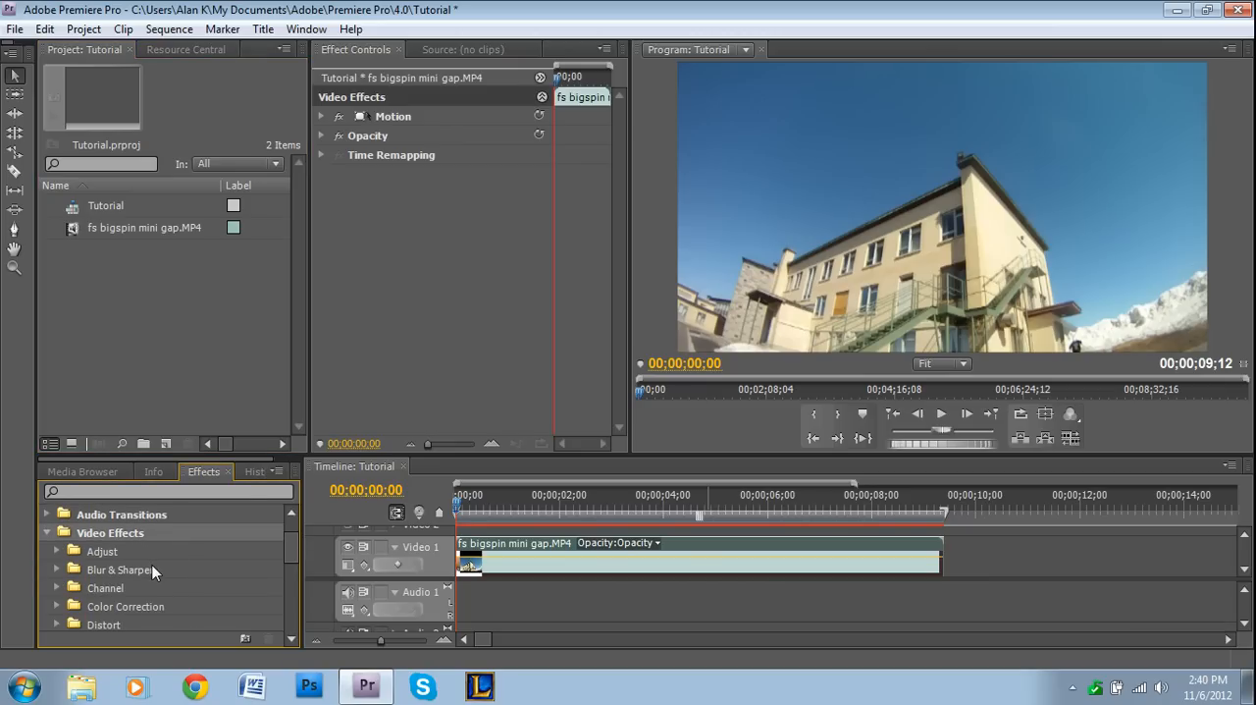
{"action": "scroll", "scroll_direction": "down", "scroll_amount": 3}
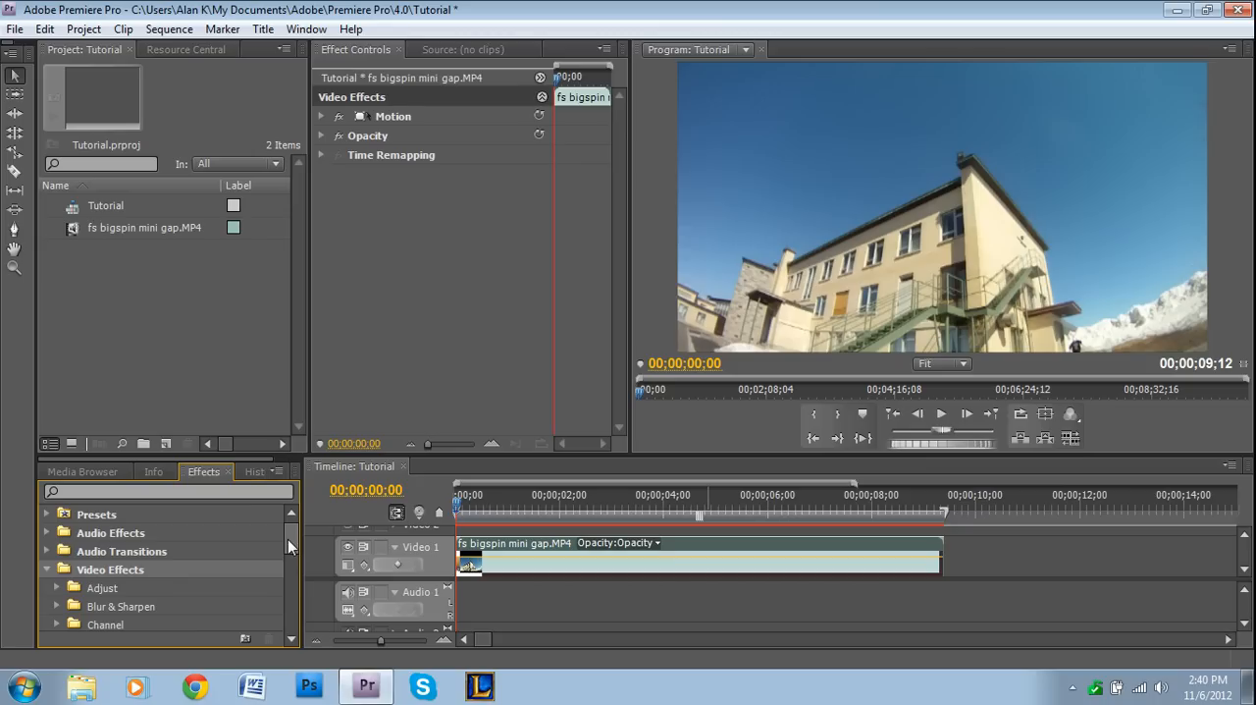
{"action": "scroll", "scroll_direction": "down", "scroll_amount": 3}
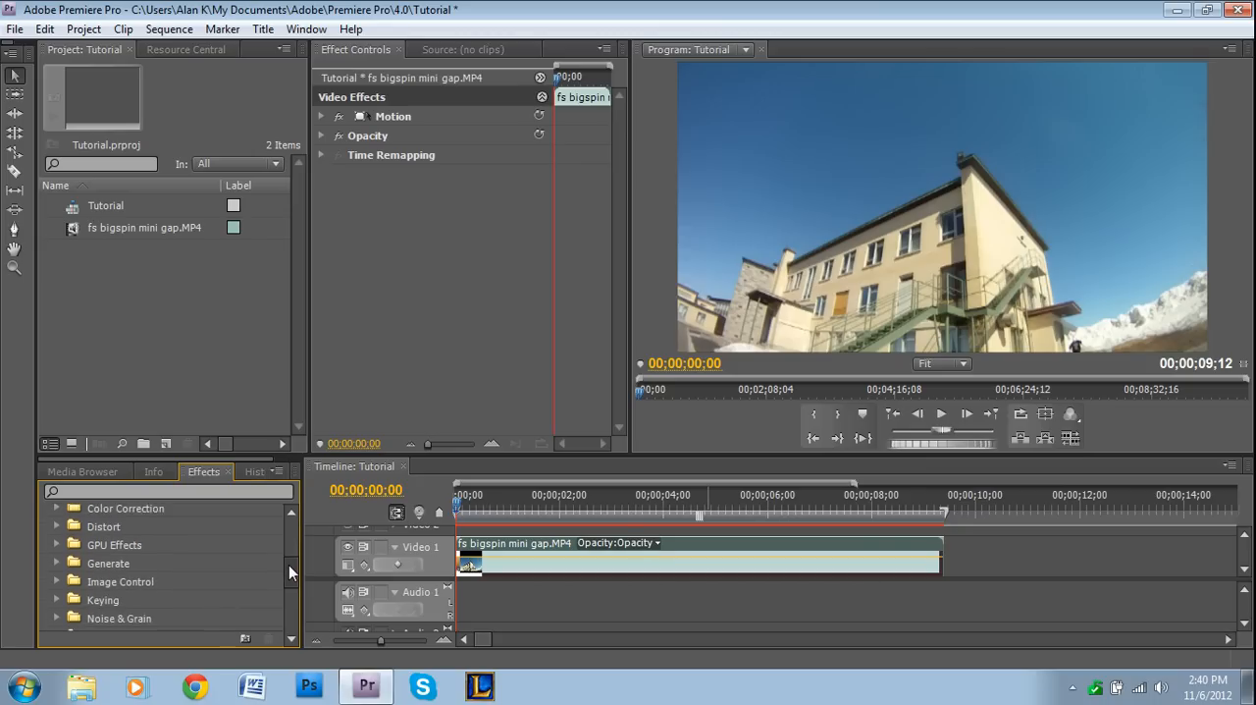
{"action": "scroll", "scroll_direction": "down", "scroll_amount": 3}
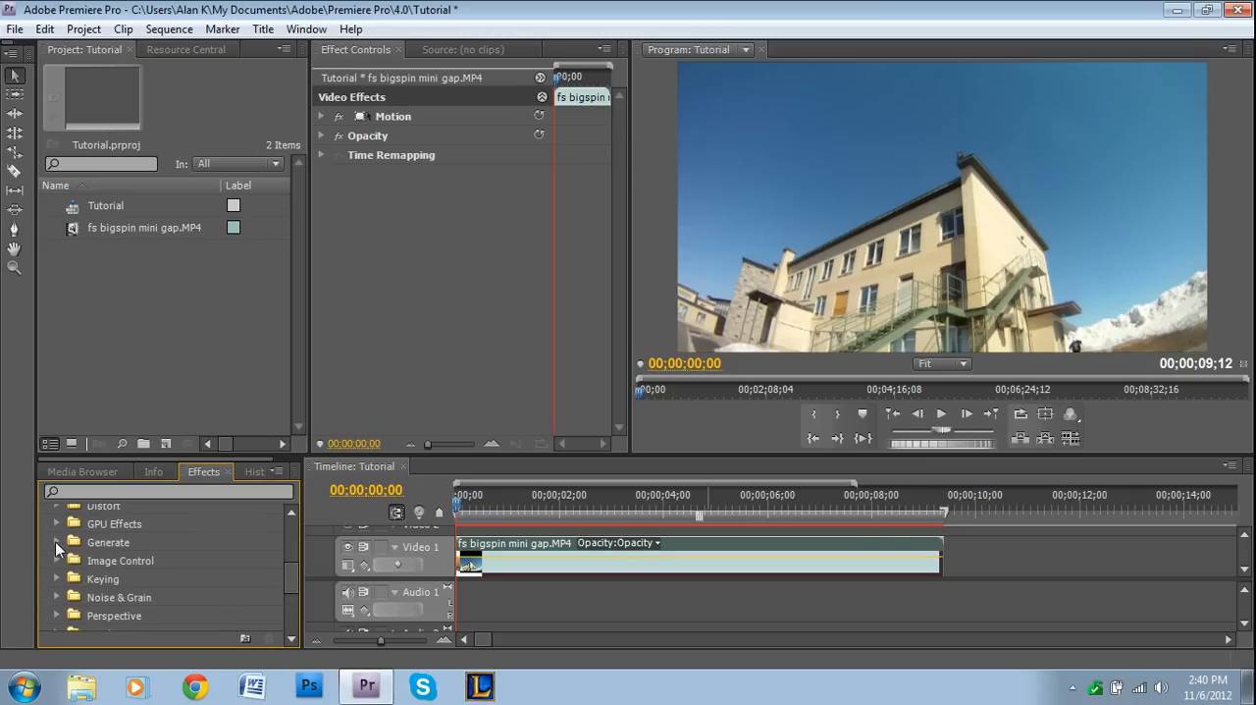
{"action": "left_click", "coordinate": [56, 542]}
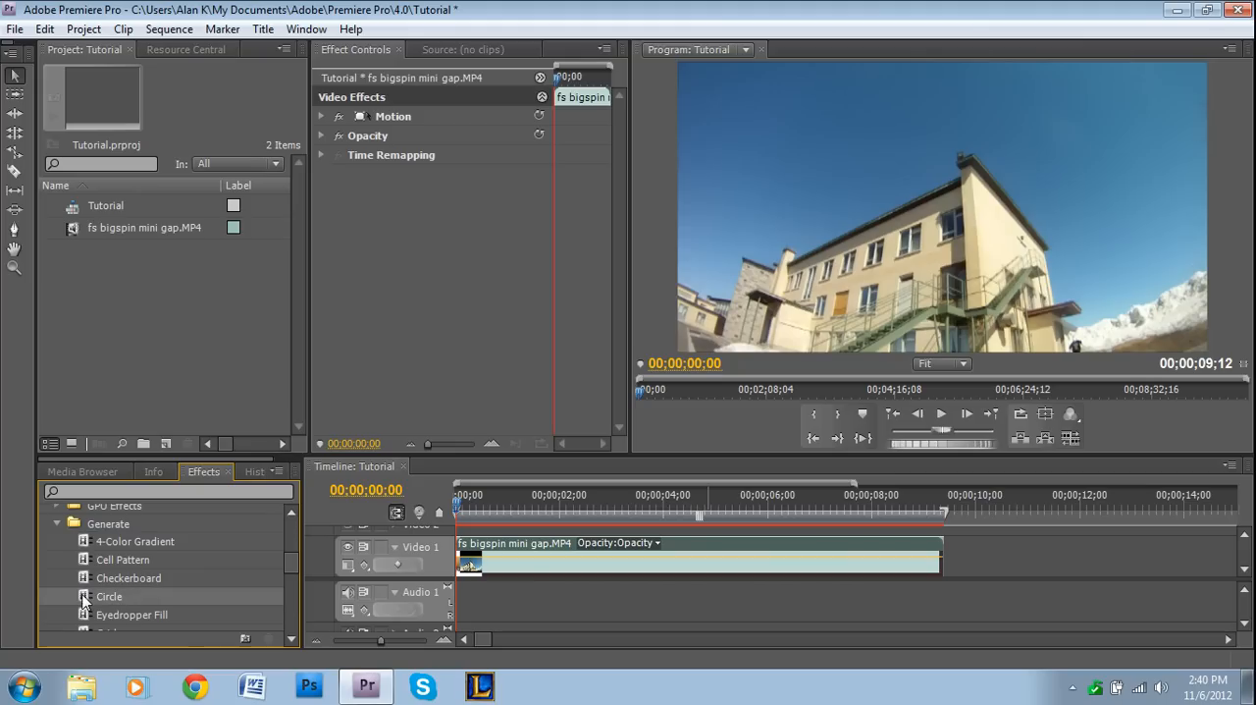
{"action": "double_click", "coordinate": [109, 596]}
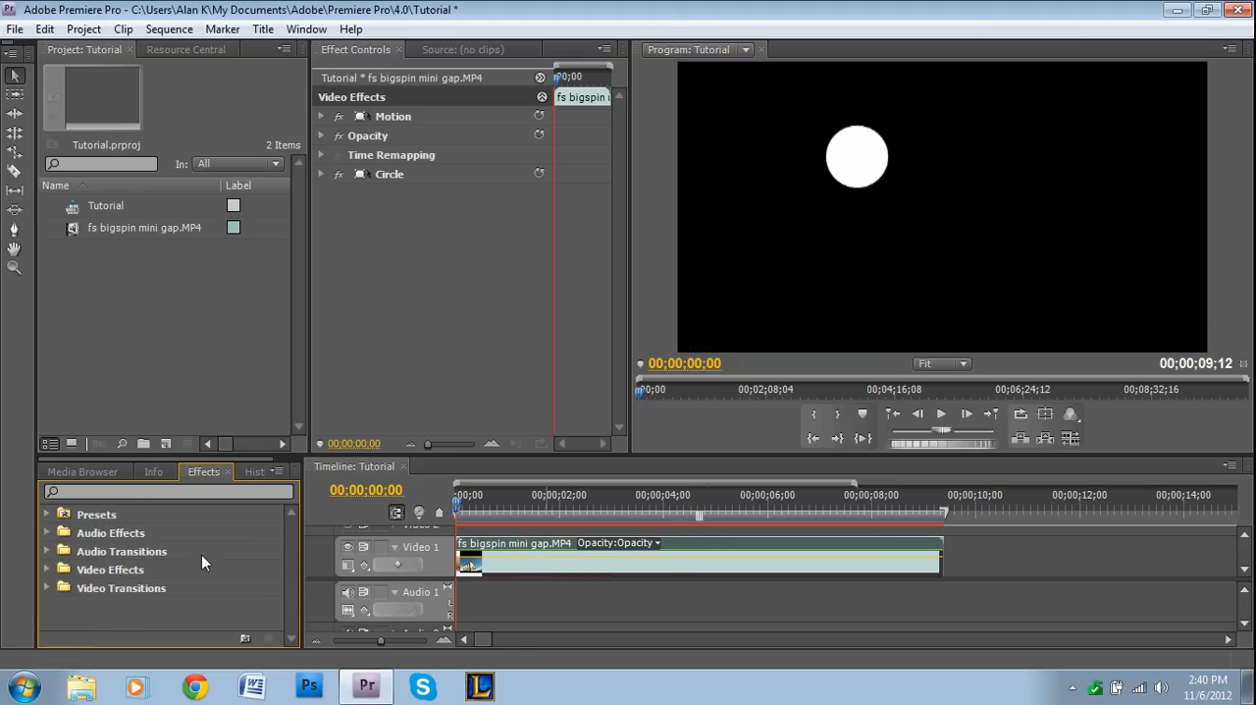
{"action": "mouse_move", "coordinate": [390, 187]}
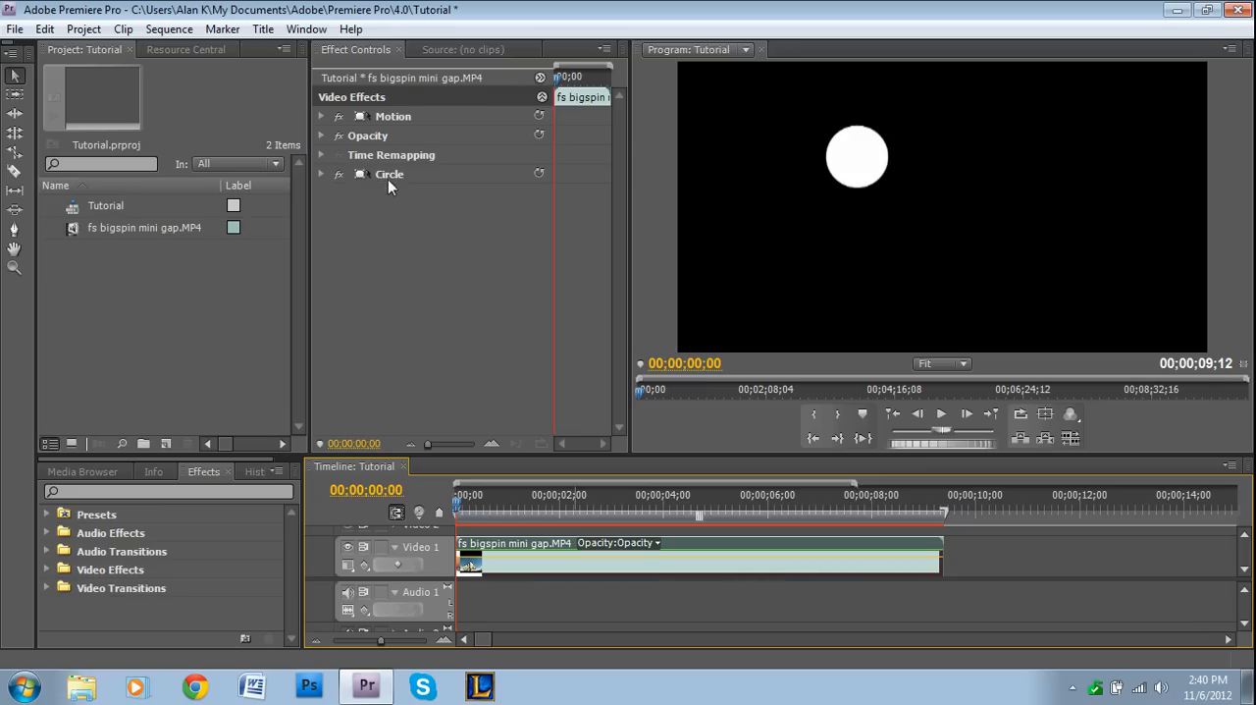
Set the Circle effect to Invert Circle, black colour, and Darken blending mode
{"action": "left_click", "coordinate": [321, 174]}
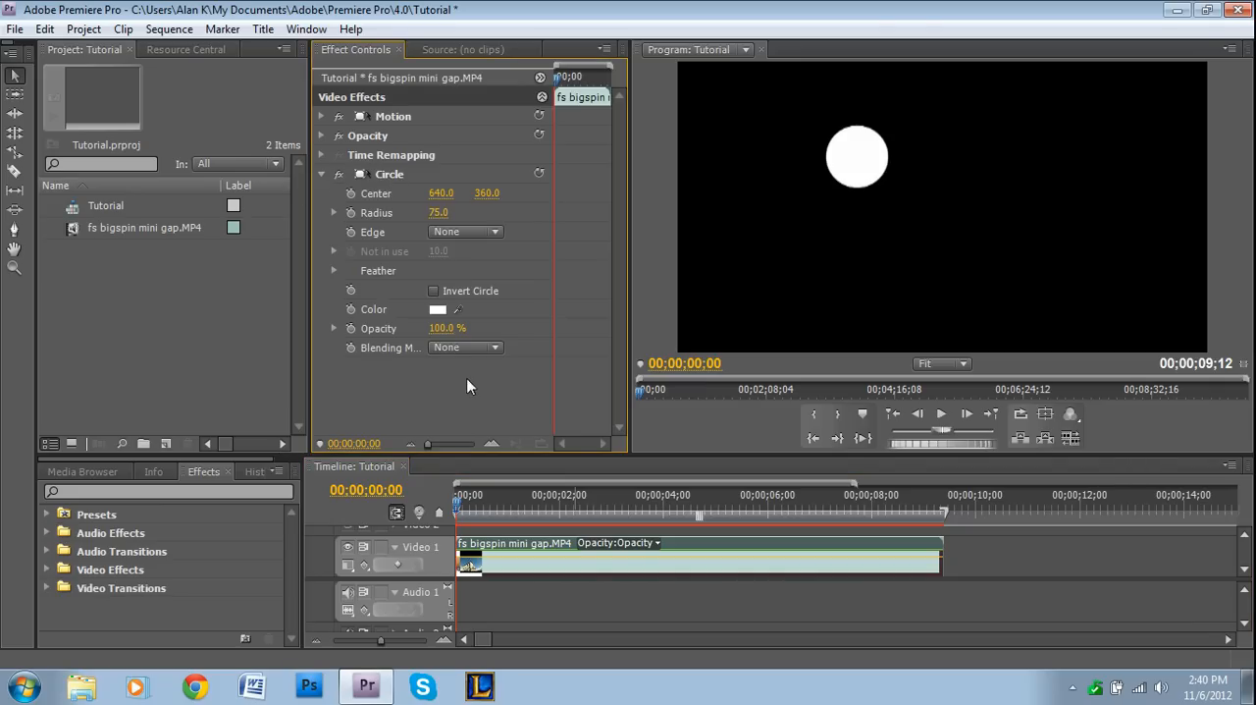
{"action": "mouse_move", "coordinate": [567, 297]}
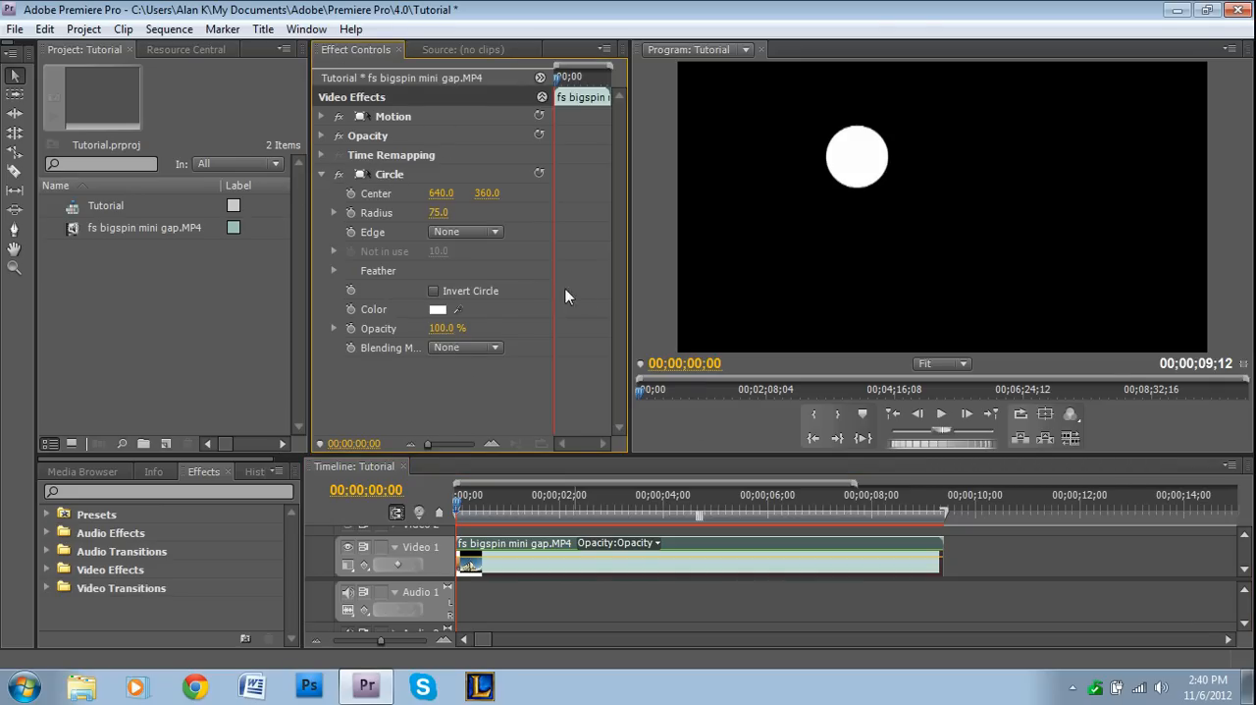
{"action": "mouse_move", "coordinate": [440, 316]}
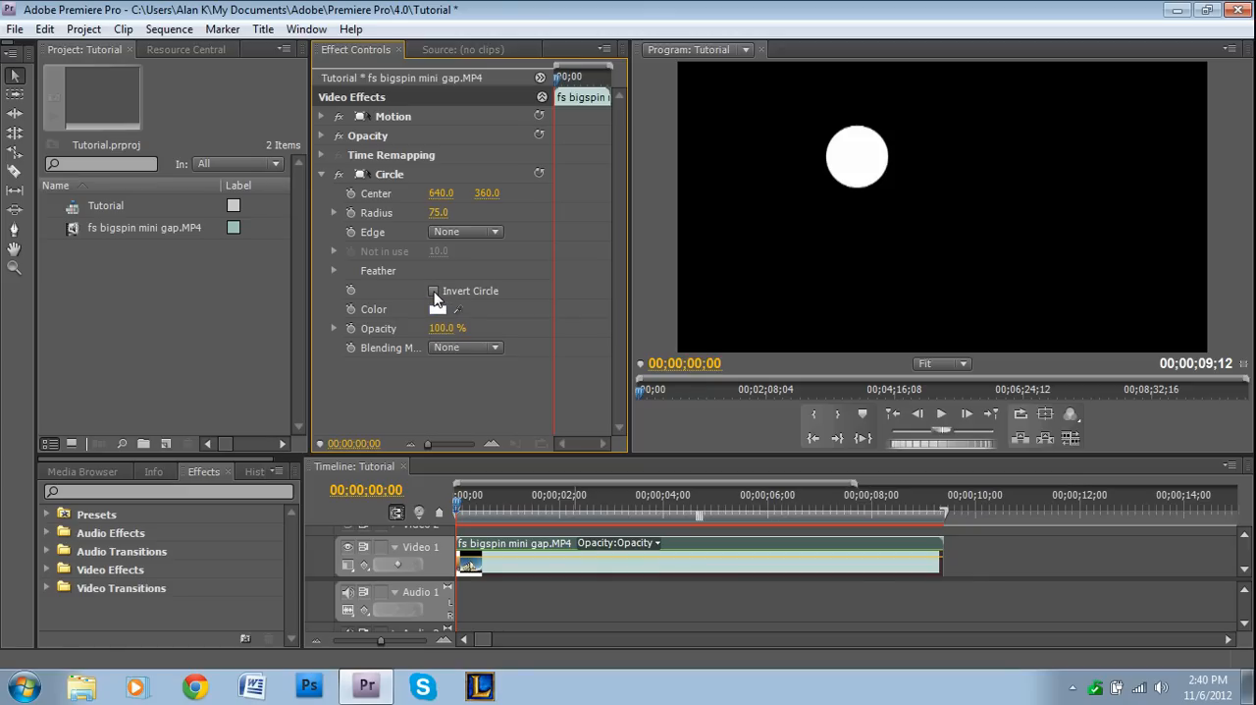
{"action": "left_click", "coordinate": [433, 291]}
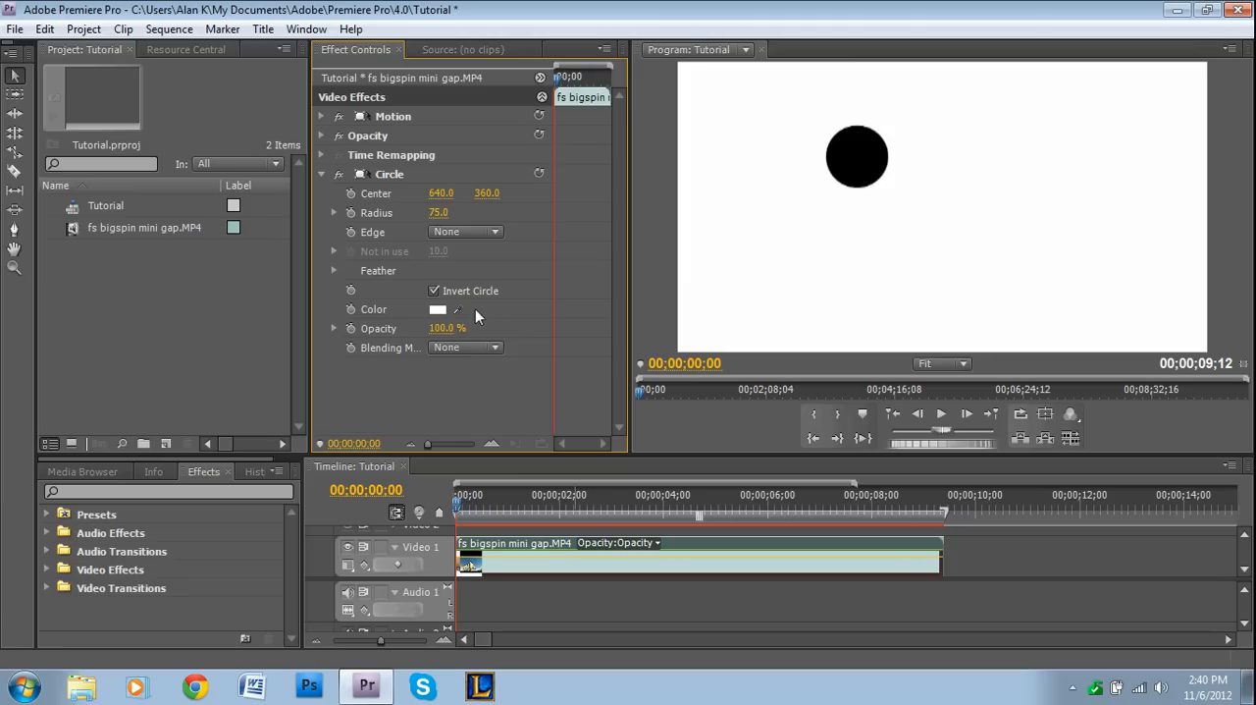
{"action": "left_click", "coordinate": [438, 309]}
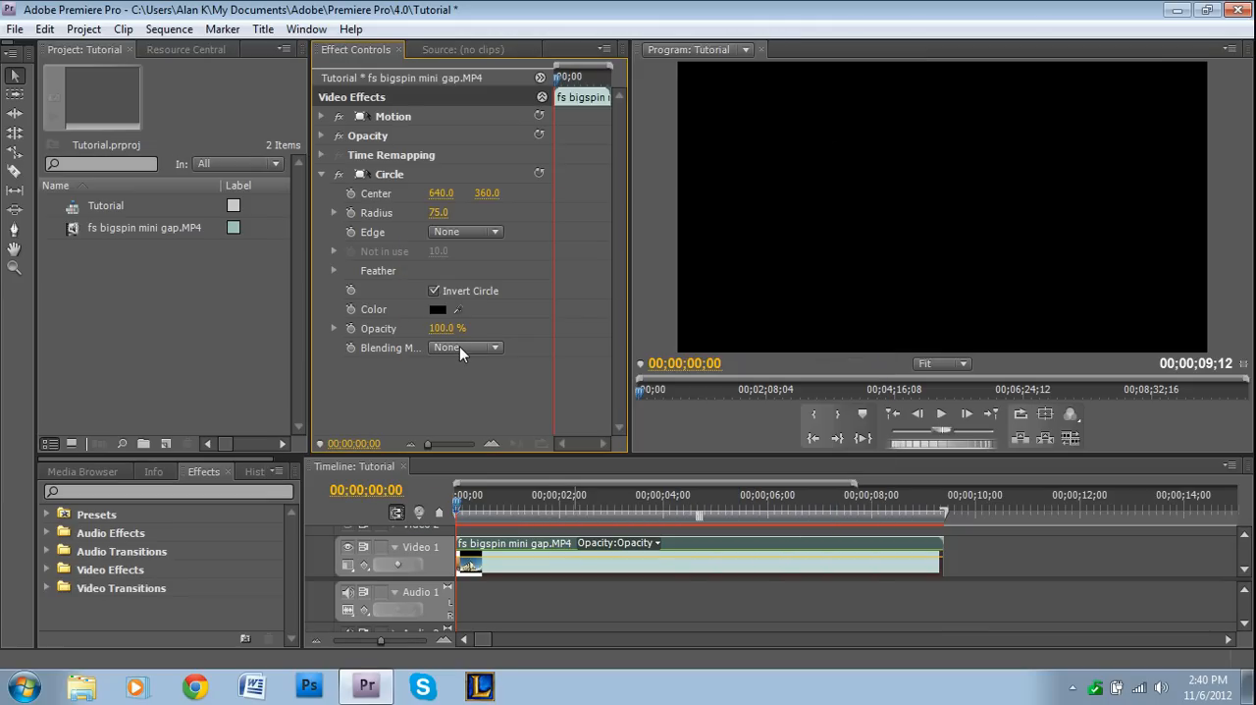
{"action": "left_click", "coordinate": [465, 348]}
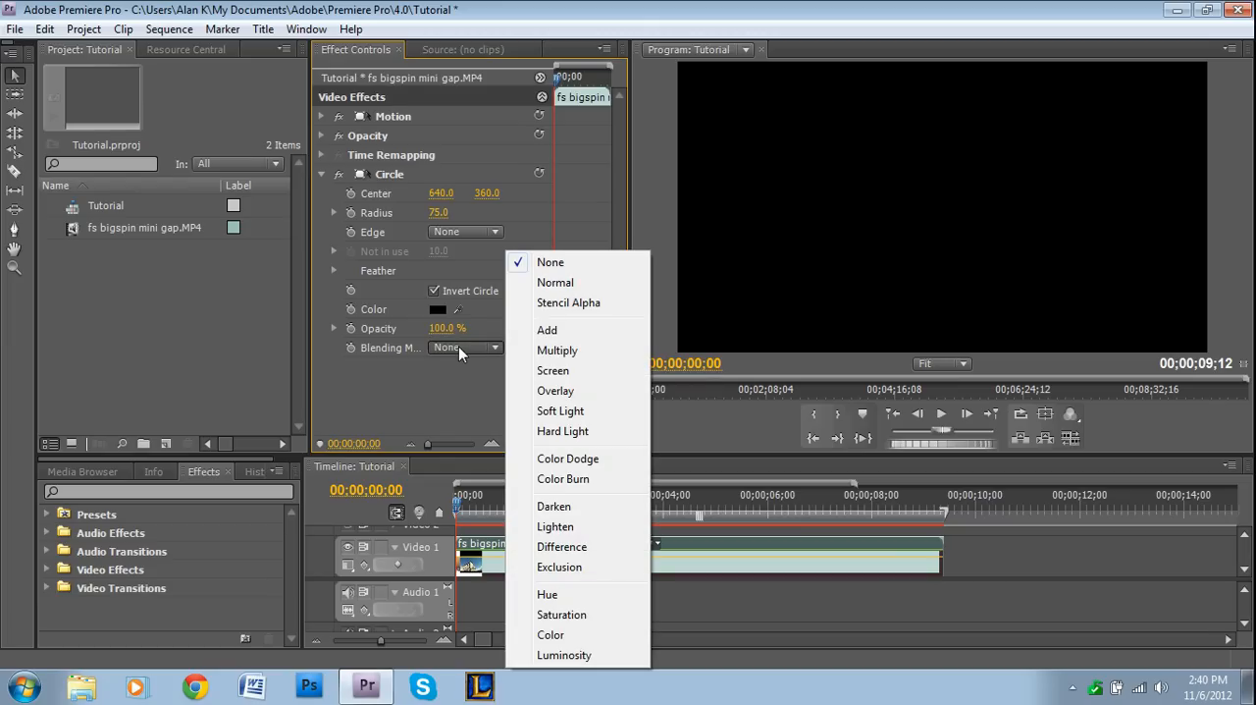
{"action": "mouse_move", "coordinate": [540, 498]}
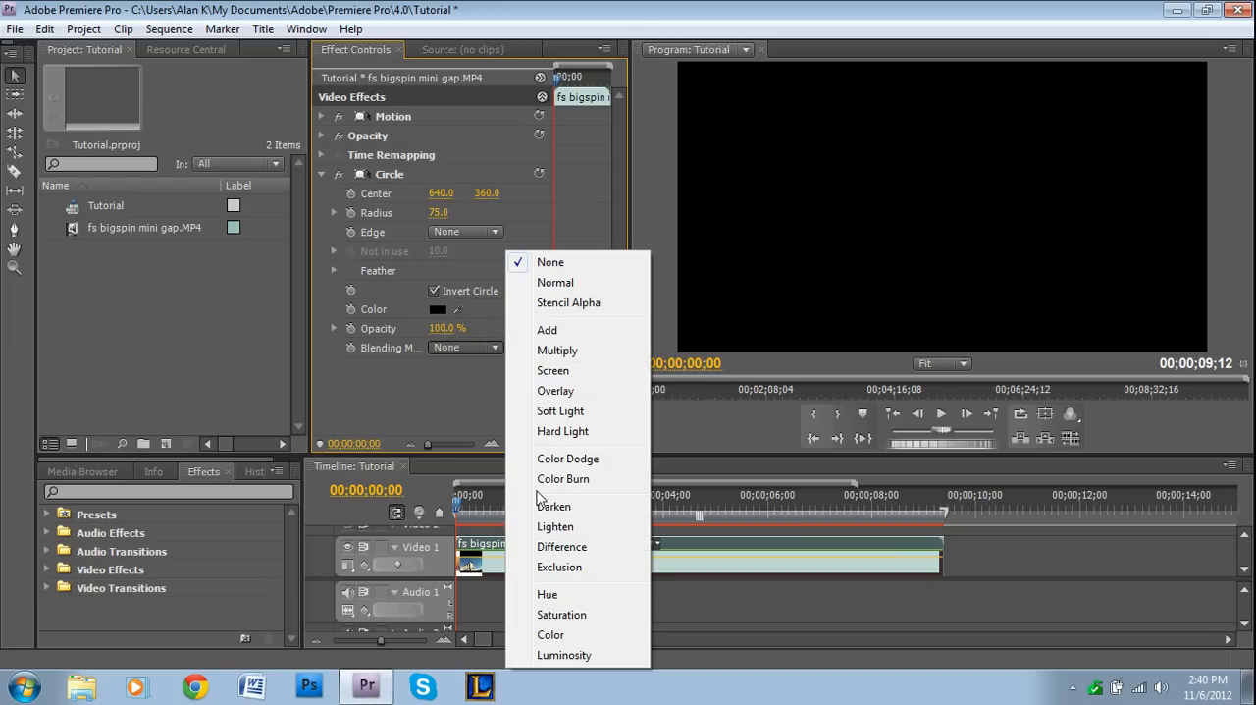
{"action": "left_click", "coordinate": [555, 505]}
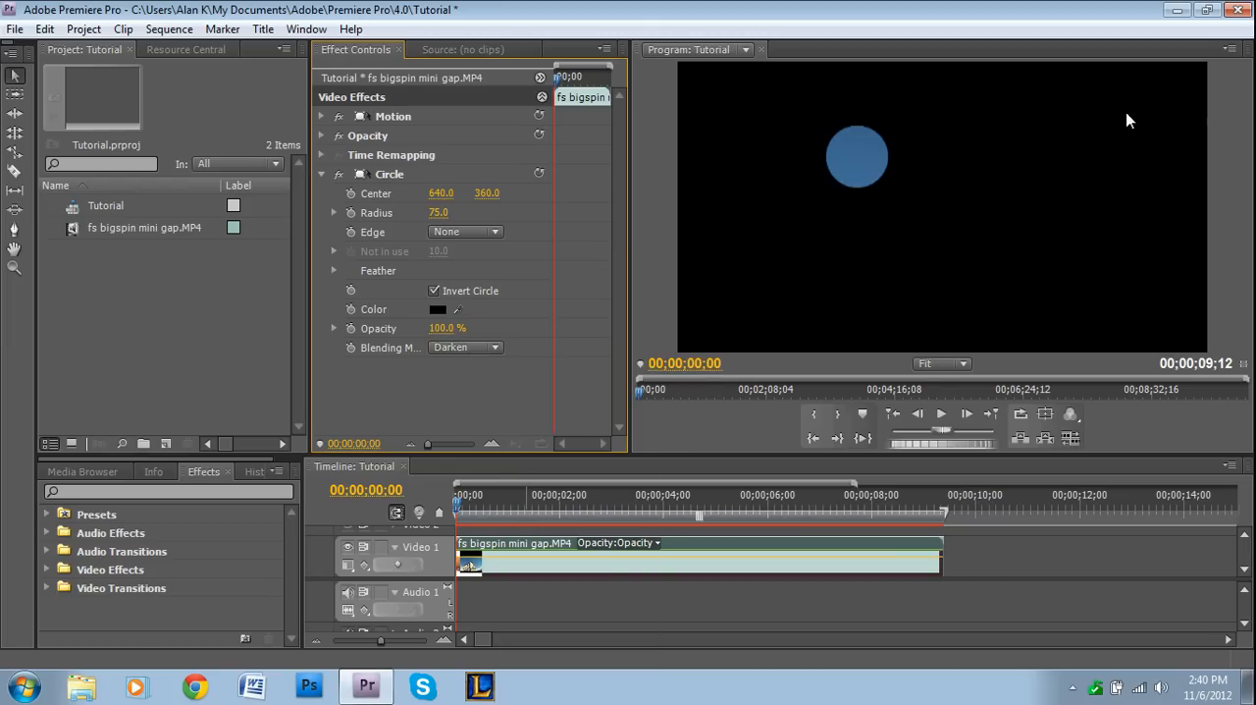
{"action": "mouse_move", "coordinate": [681, 307]}
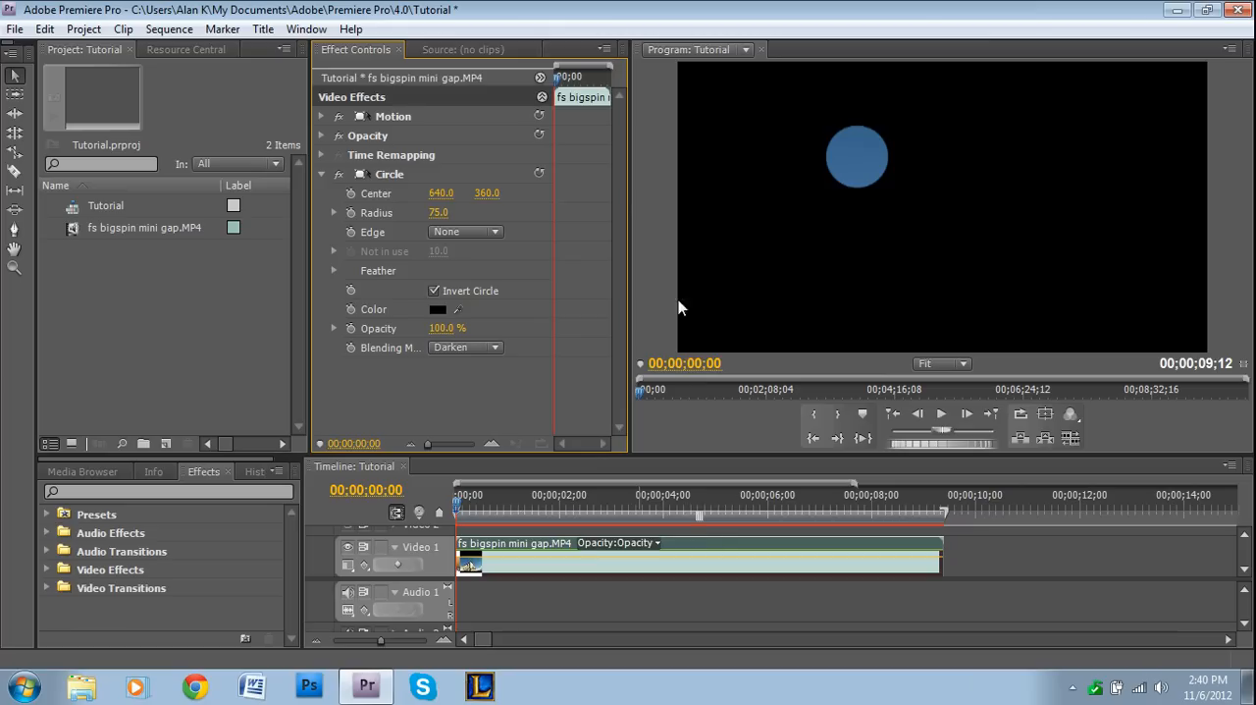
{"action": "mouse_move", "coordinate": [869, 153]}
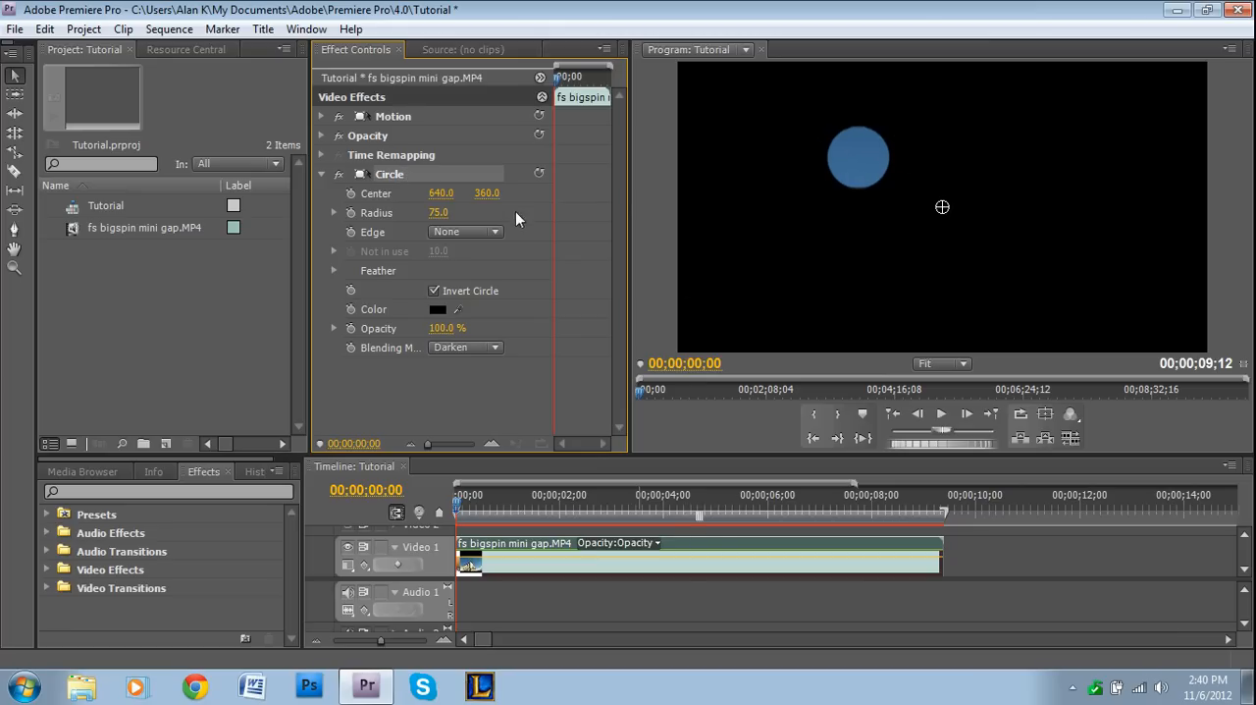
{"action": "mouse_move", "coordinate": [417, 208]}
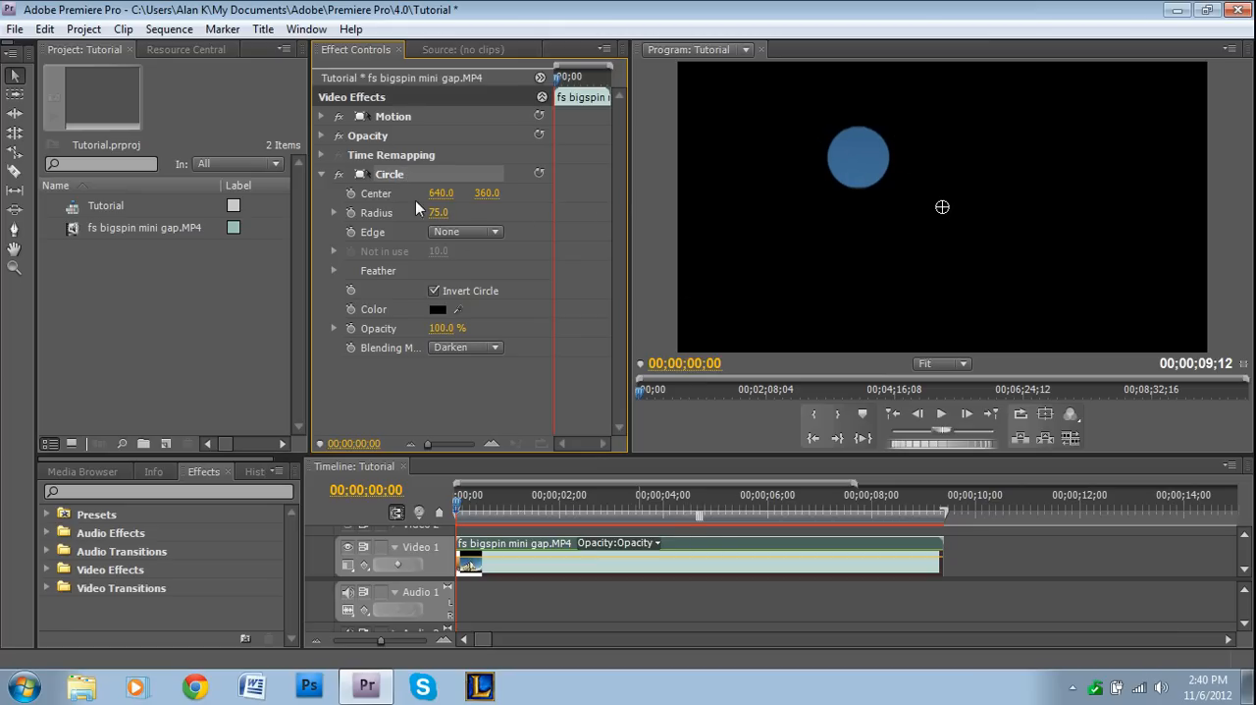
{"action": "mouse_move", "coordinate": [466, 184]}
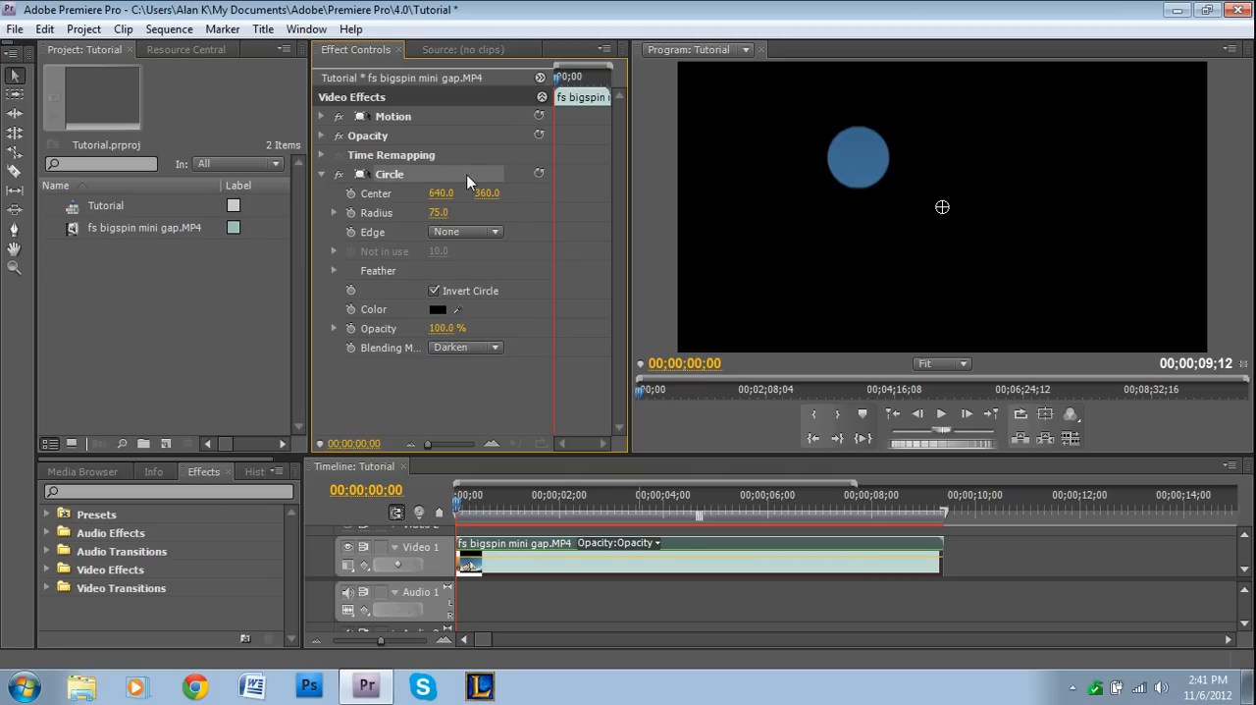
{"action": "mouse_move", "coordinate": [412, 182]}
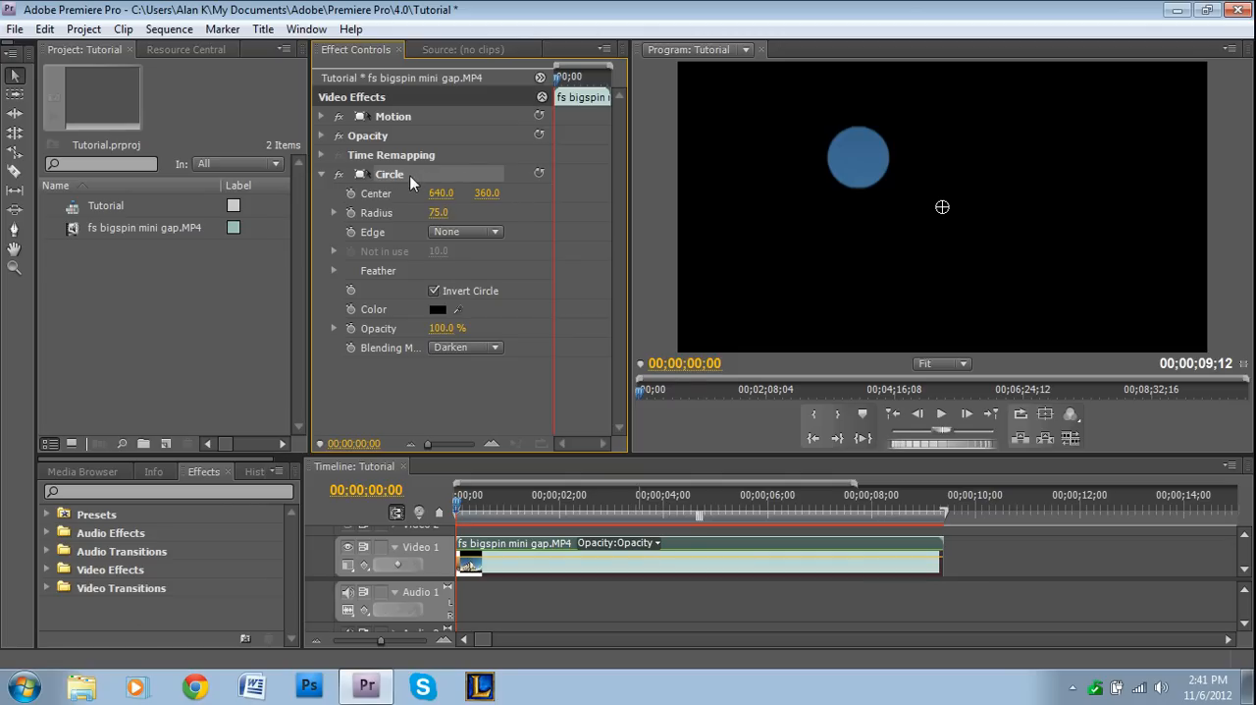
Drag the spotlight circle lower right onto the building, centred at 875.6, 563.0
{"action": "left_click_drag", "start_coordinate": [942, 207], "coordinate": [949, 220]}
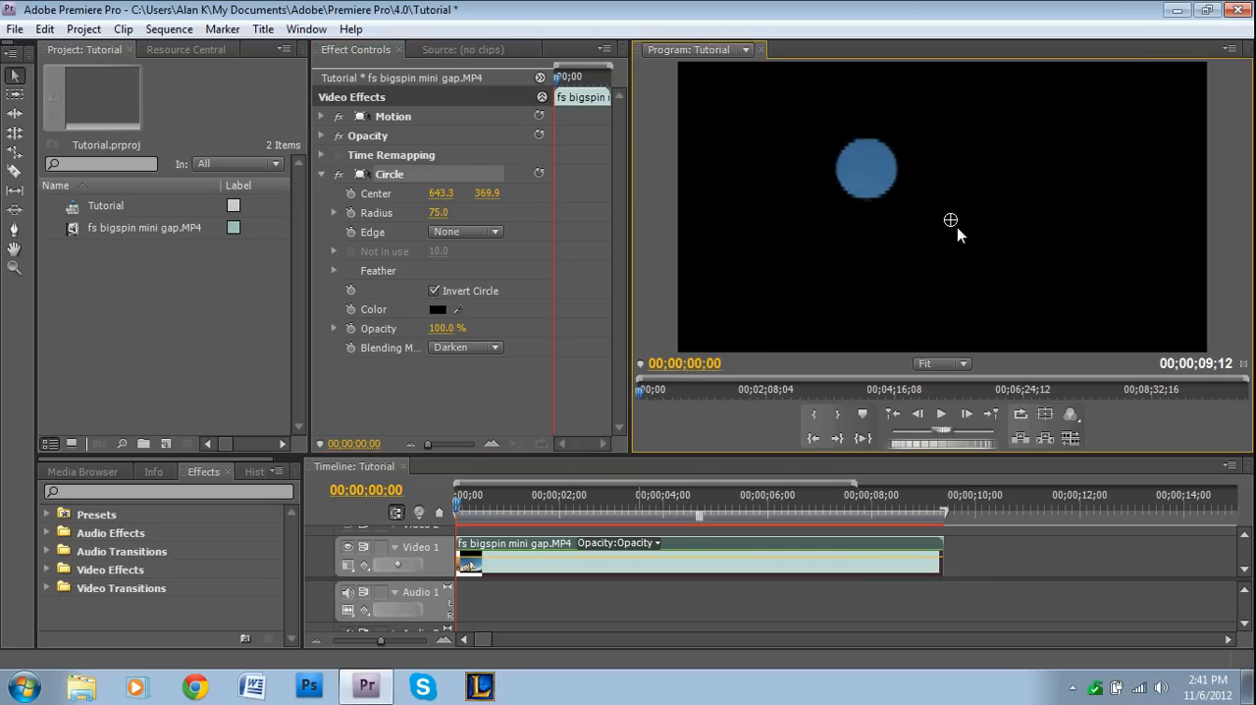
{"action": "left_click_drag", "start_coordinate": [866, 169], "coordinate": [976, 253]}
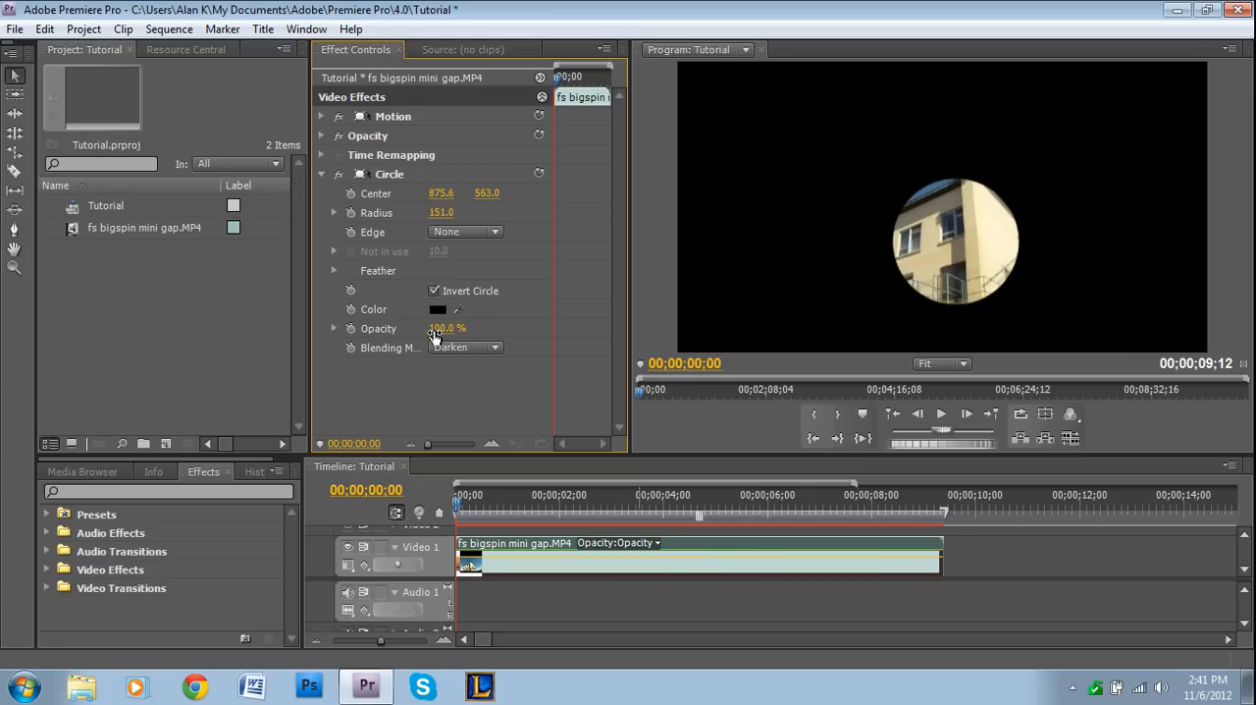
Scrub the Circle mask's opacity down to 77% so the surroundings show dimly
{"action": "left_click_drag", "start_coordinate": [447, 328], "coordinate": [436, 327]}
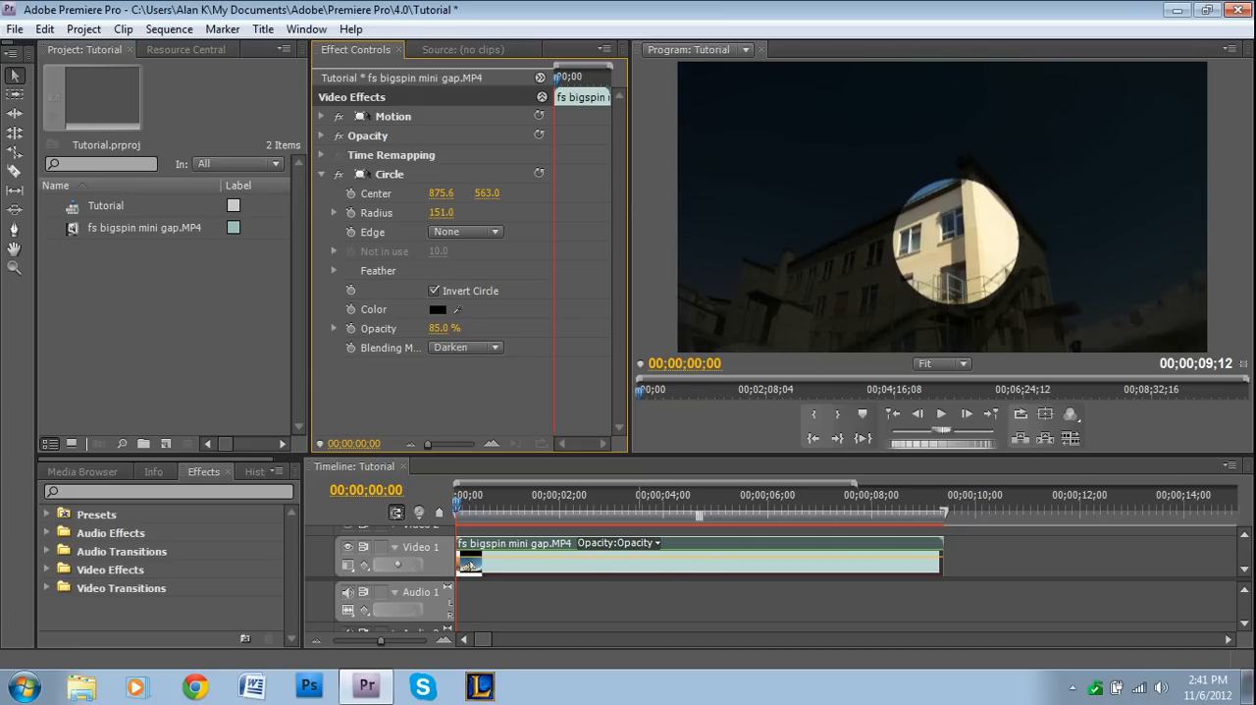
{"action": "left_click_drag", "start_coordinate": [444, 327], "coordinate": [444, 334]}
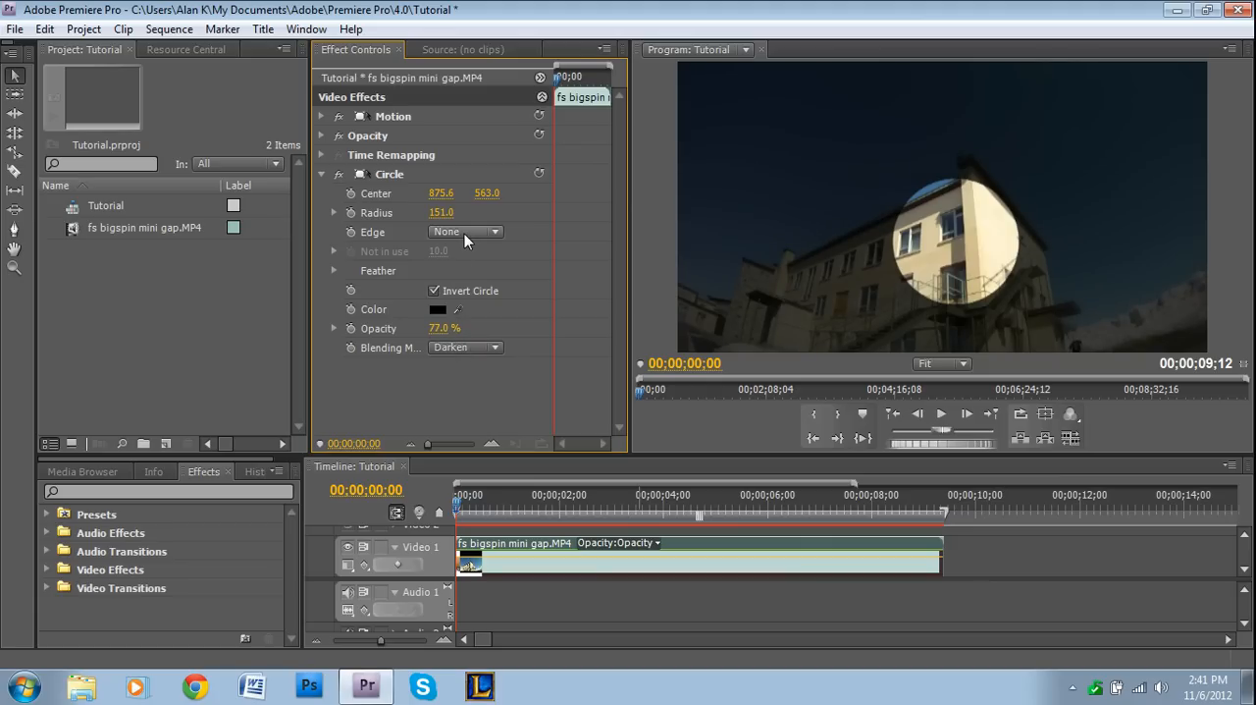
{"action": "mouse_move", "coordinate": [1047, 258]}
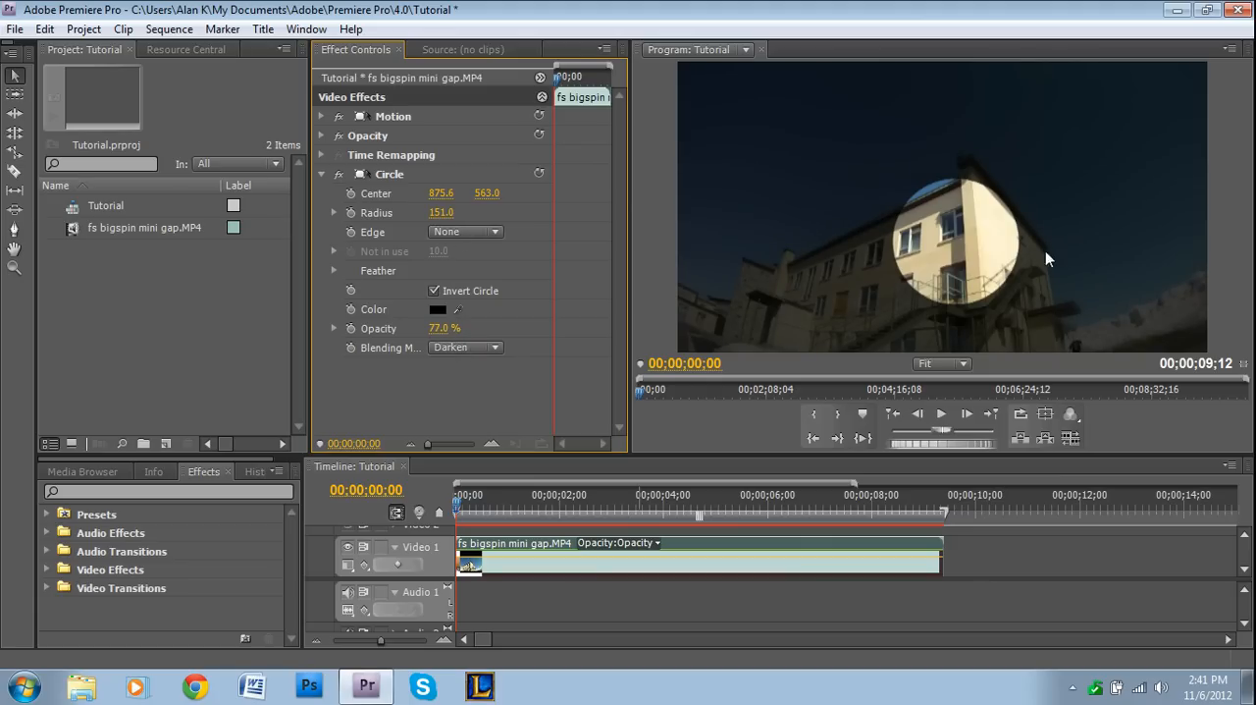
{"action": "left_click", "coordinate": [334, 270]}
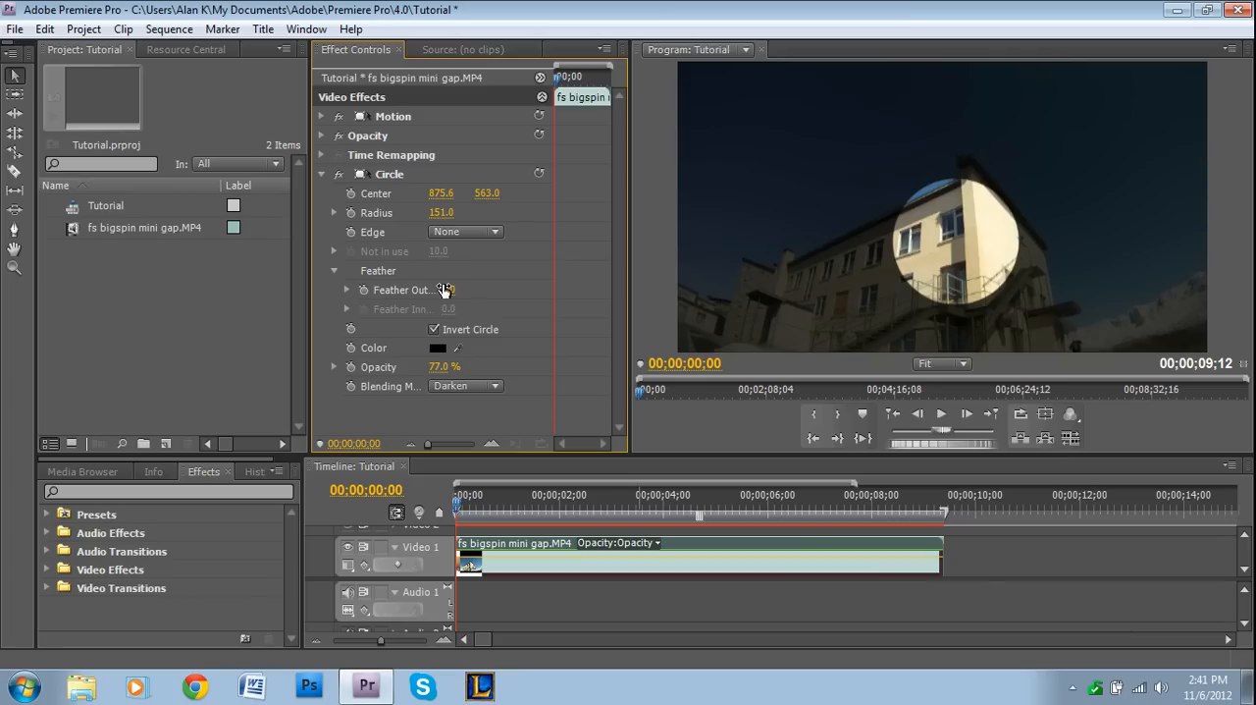
In the Feather controls, set outer edge 36, radius 160 and opacity 88%
{"action": "left_click", "coordinate": [345, 269]}
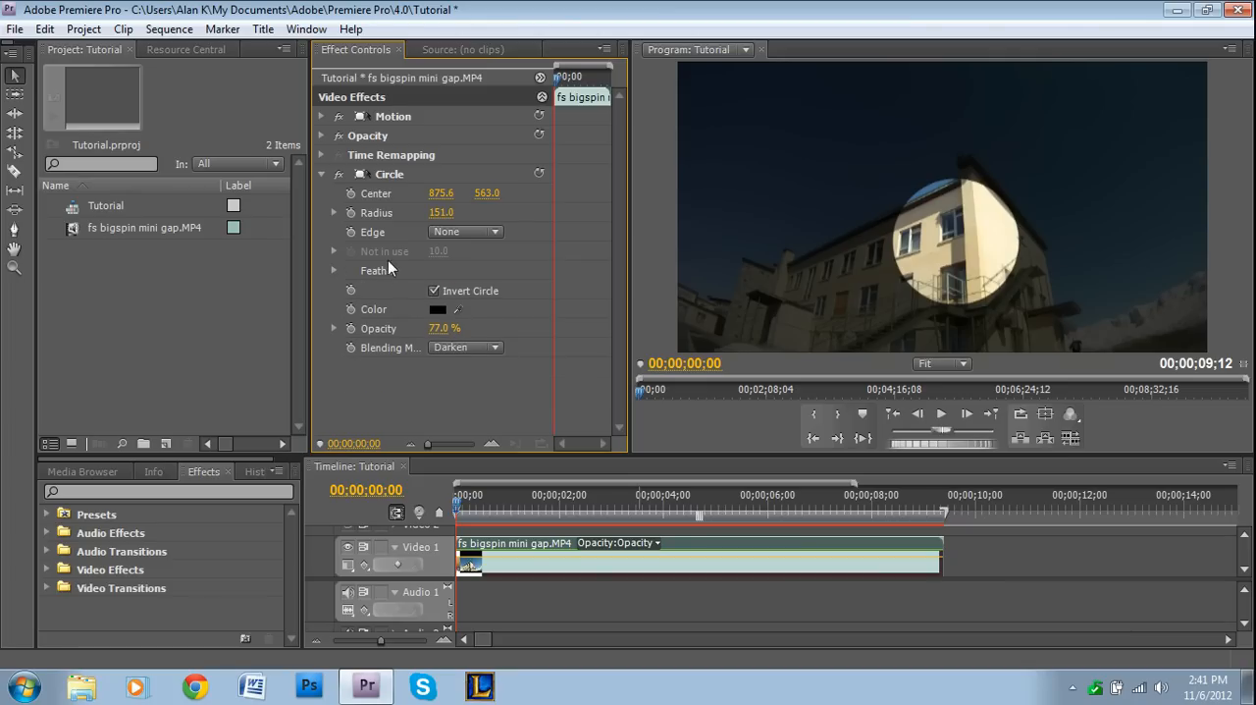
{"action": "left_click", "coordinate": [334, 270]}
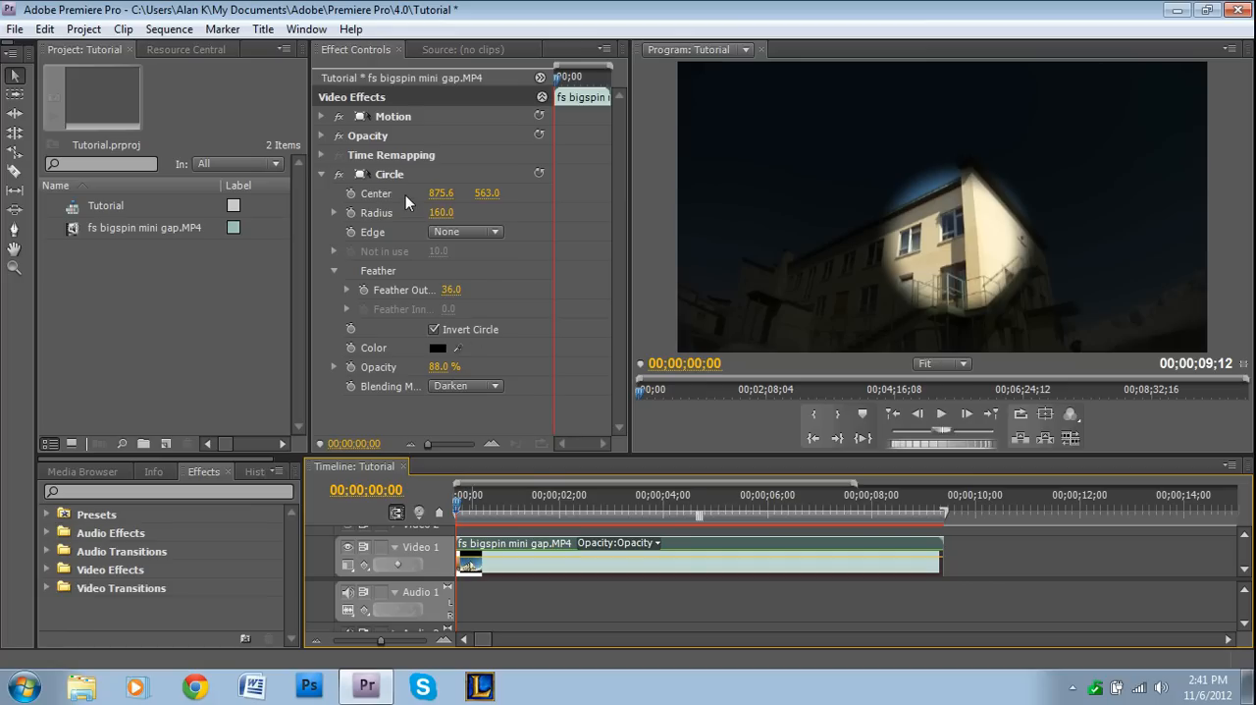
{"action": "left_click", "coordinate": [513, 502]}
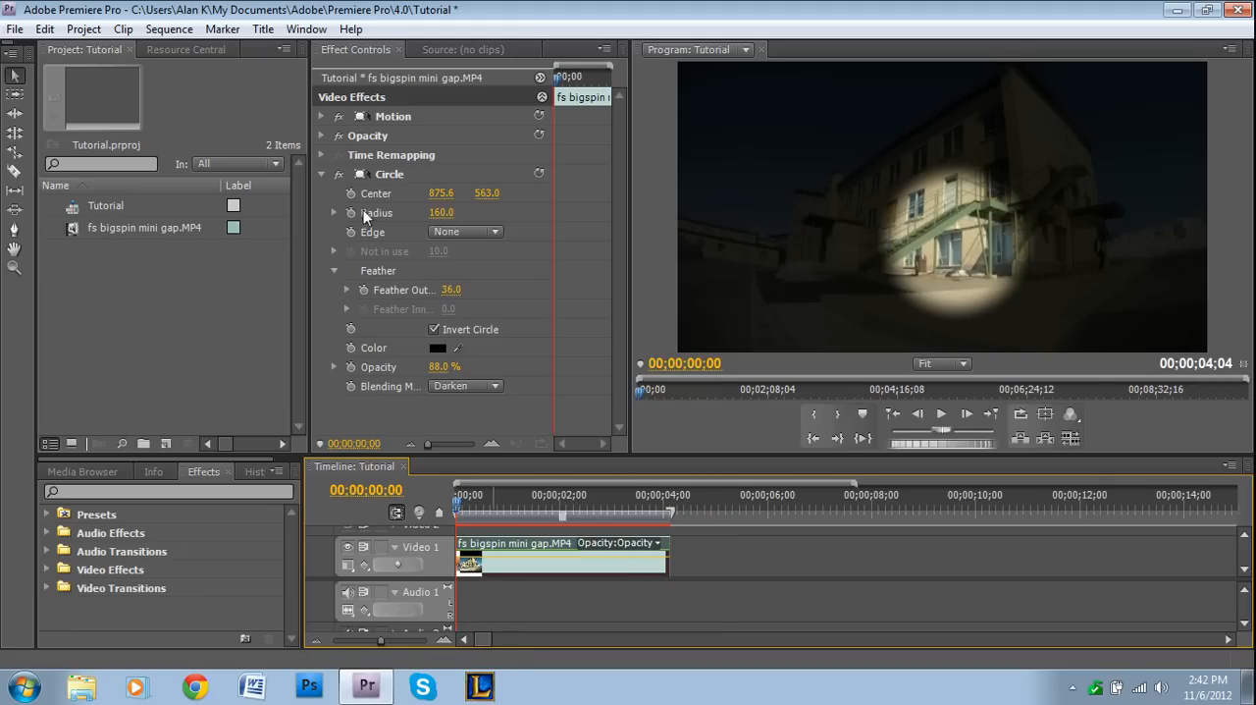
{"action": "mouse_move", "coordinate": [435, 270]}
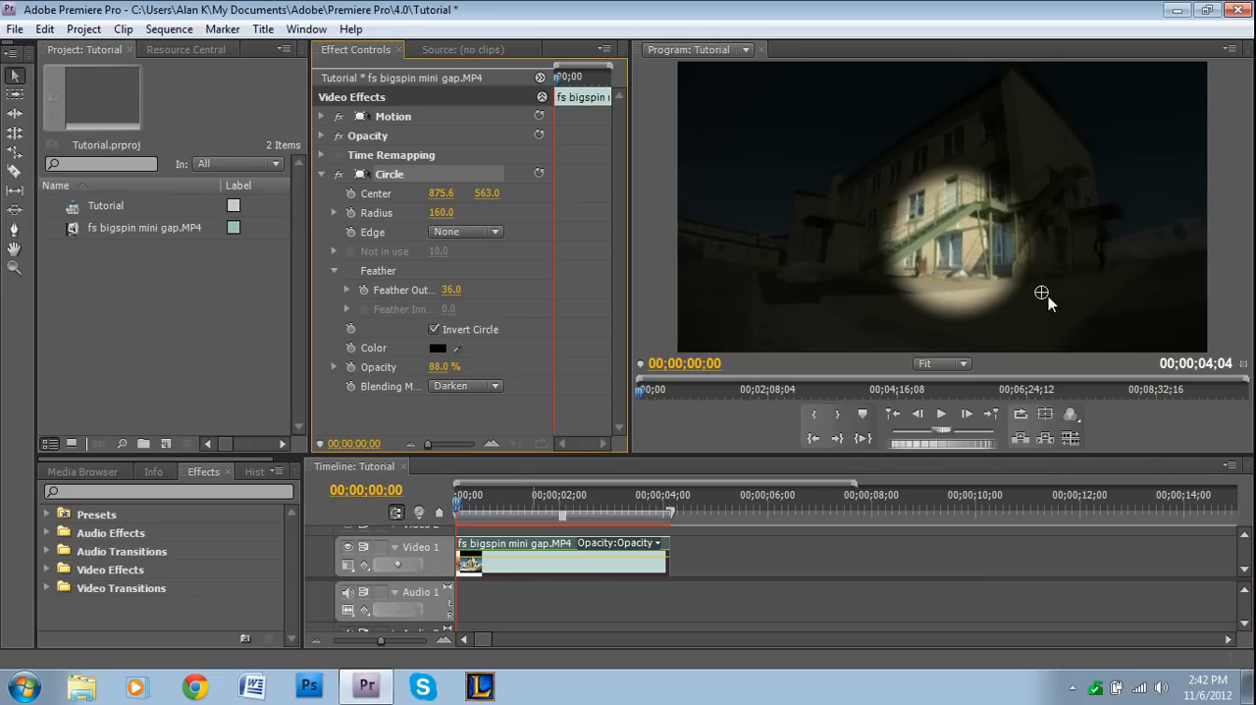
Recentre the spotlight on the skater at 1230.8, 576.2 on the first frame
{"action": "left_click_drag", "start_coordinate": [1041, 293], "coordinate": [1191, 299]}
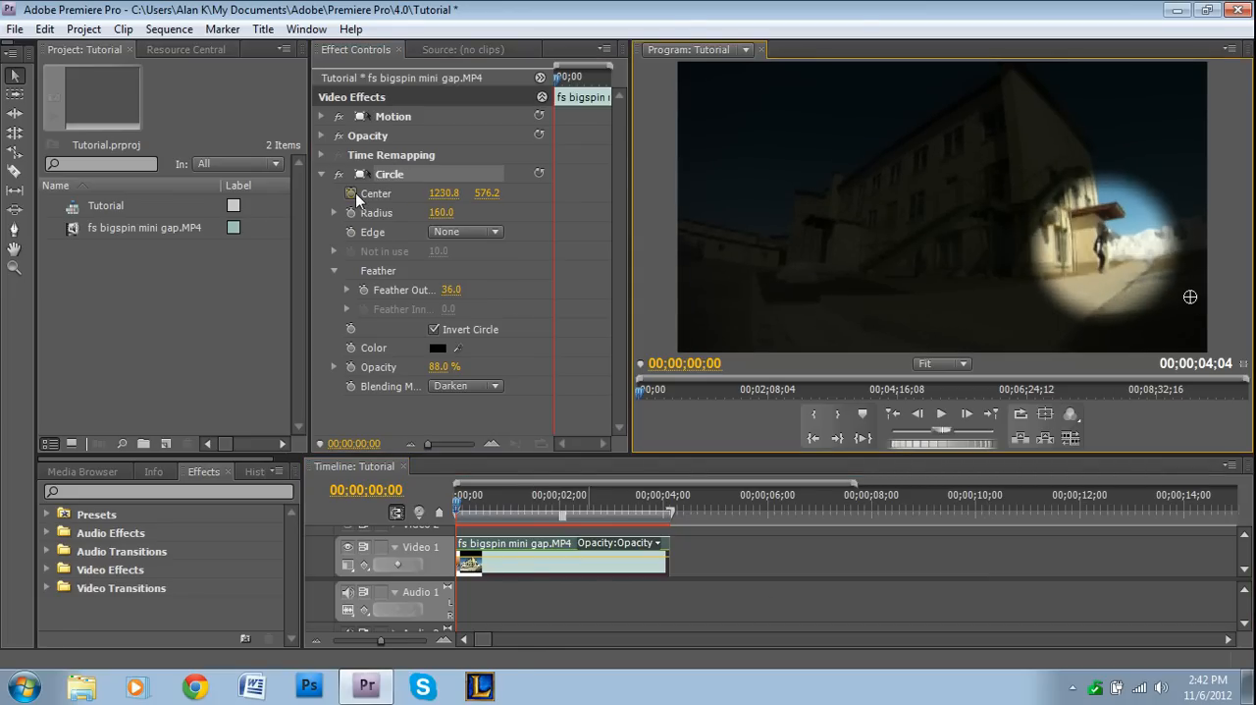
Enable Center keyframing and track the skater frame by frame to 1042.2, 413.8 at 2;20
{"action": "left_click", "coordinate": [350, 192]}
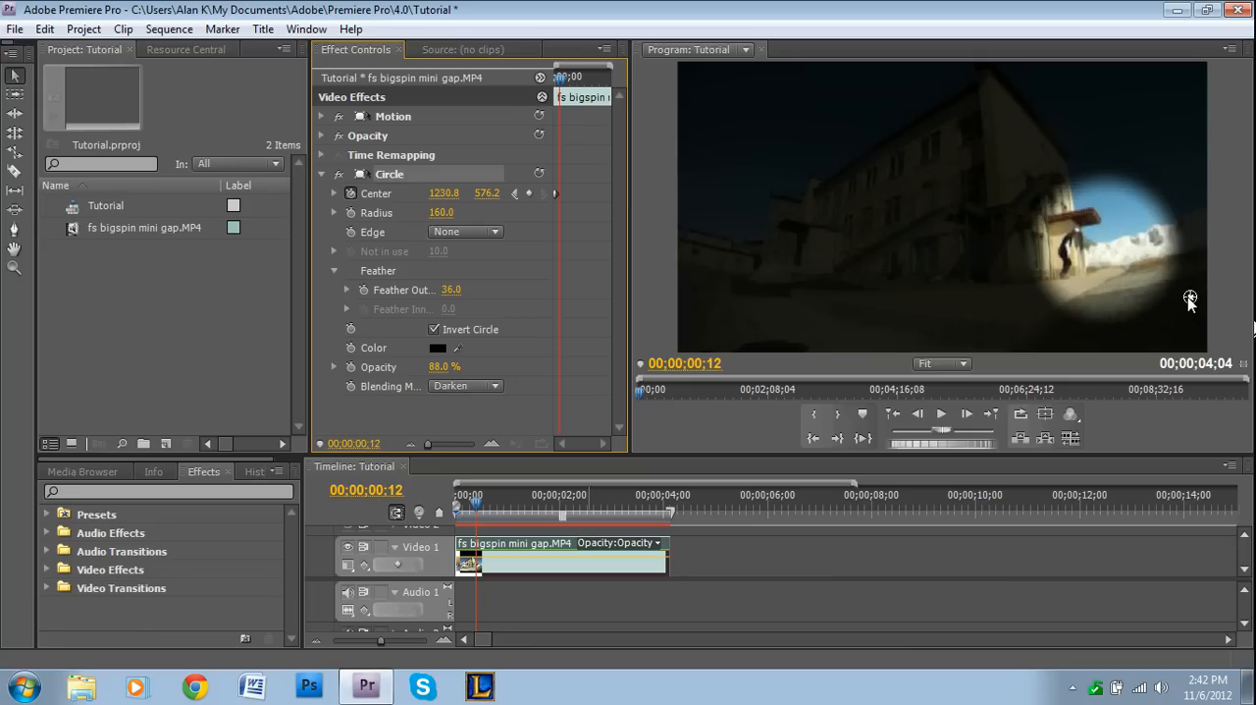
{"action": "left_click_drag", "start_coordinate": [1207, 299], "coordinate": [1162, 305]}
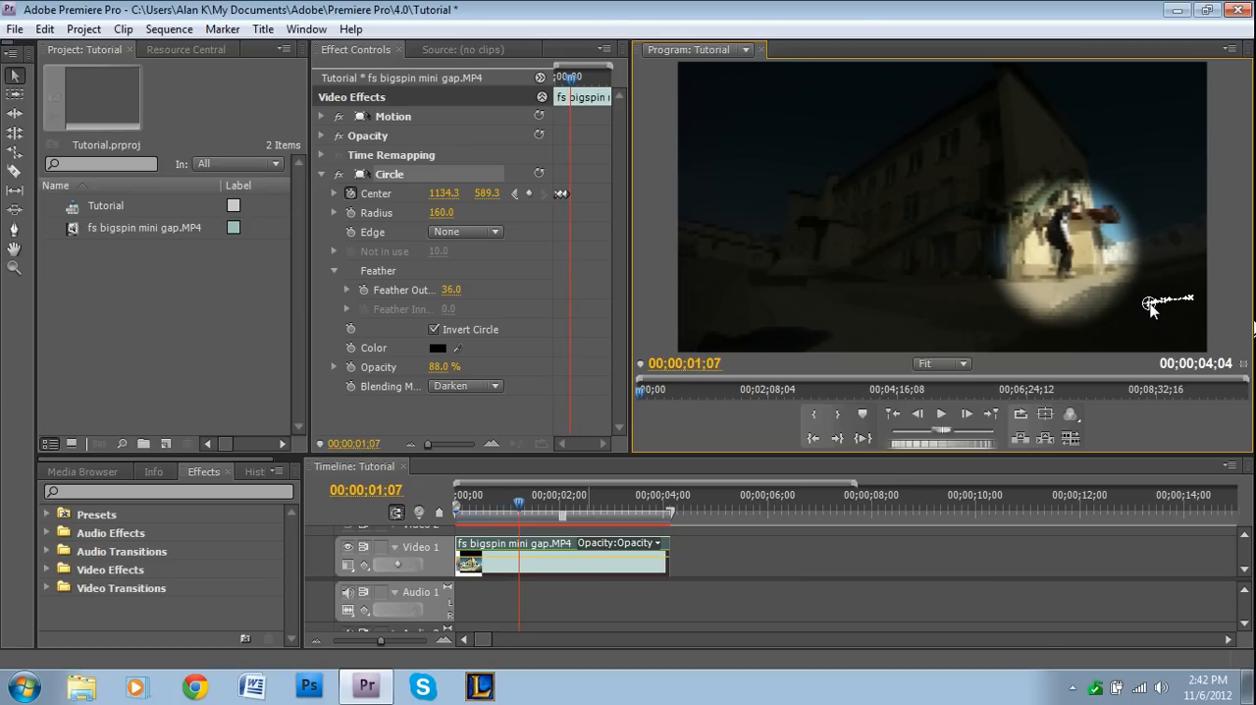
{"action": "left_click_drag", "start_coordinate": [1153, 304], "coordinate": [1143, 302]}
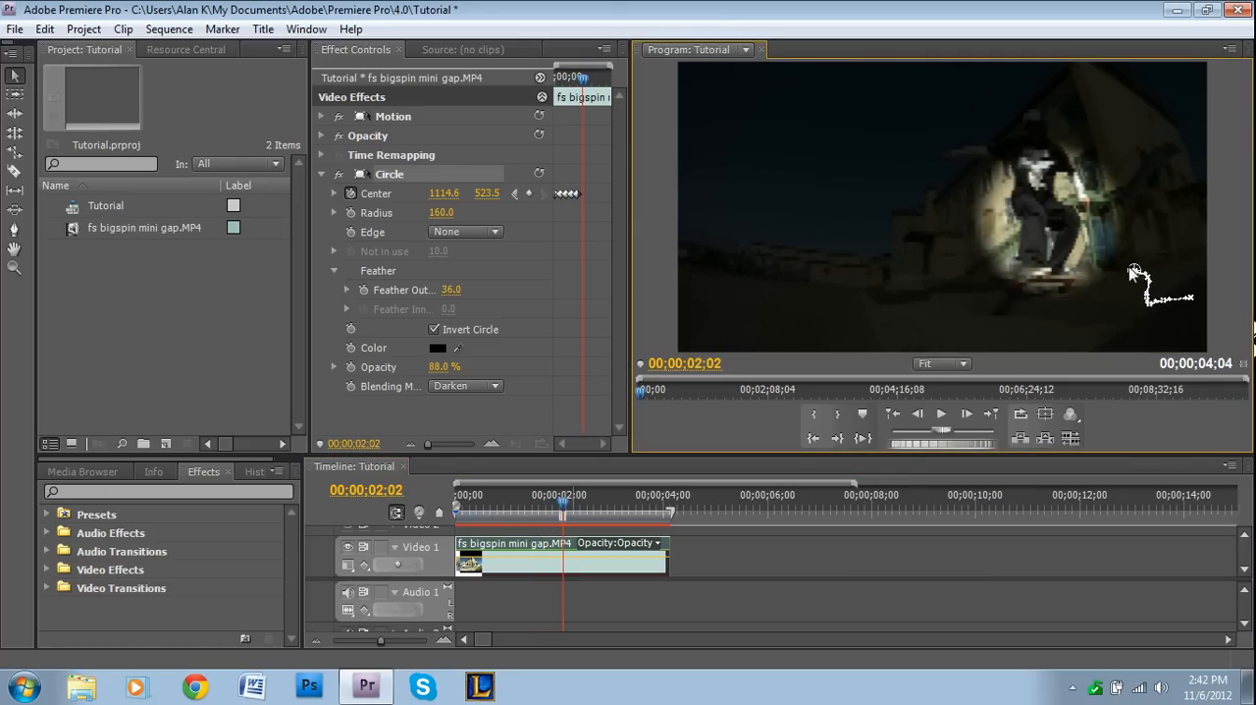
{"action": "left_click_drag", "start_coordinate": [1134, 275], "coordinate": [1119, 231]}
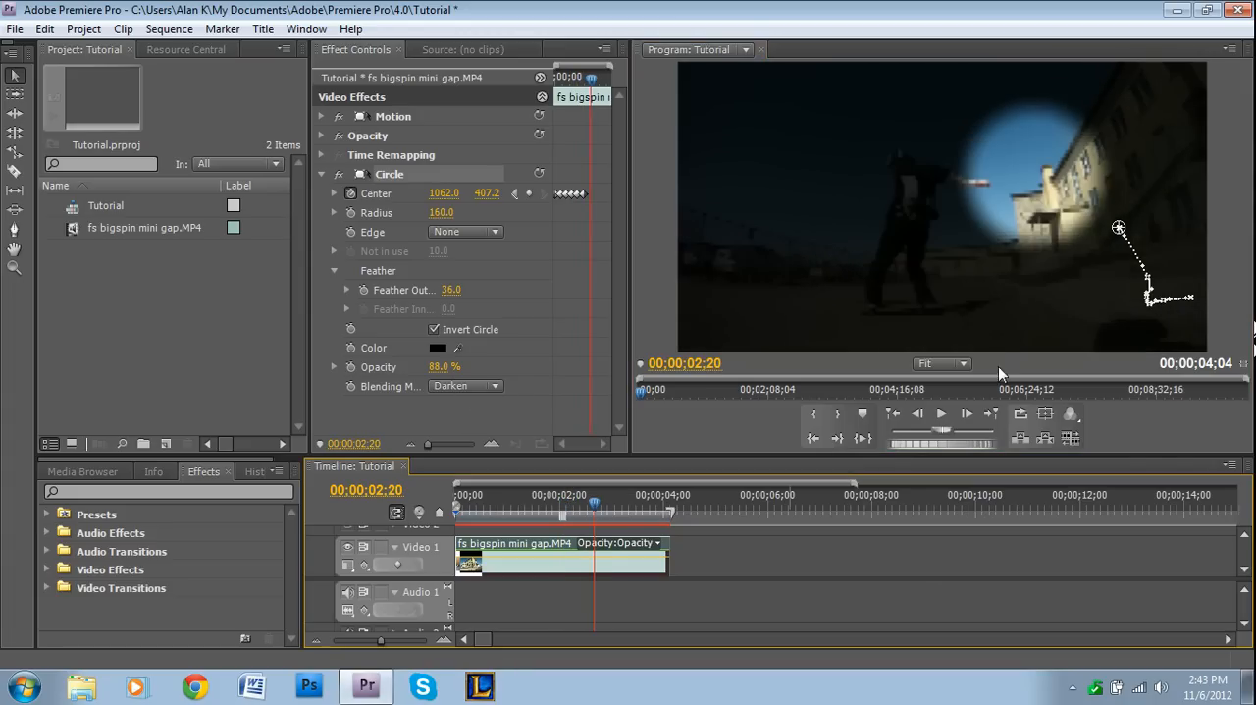
{"action": "left_click_drag", "start_coordinate": [1118, 227], "coordinate": [1063, 252]}
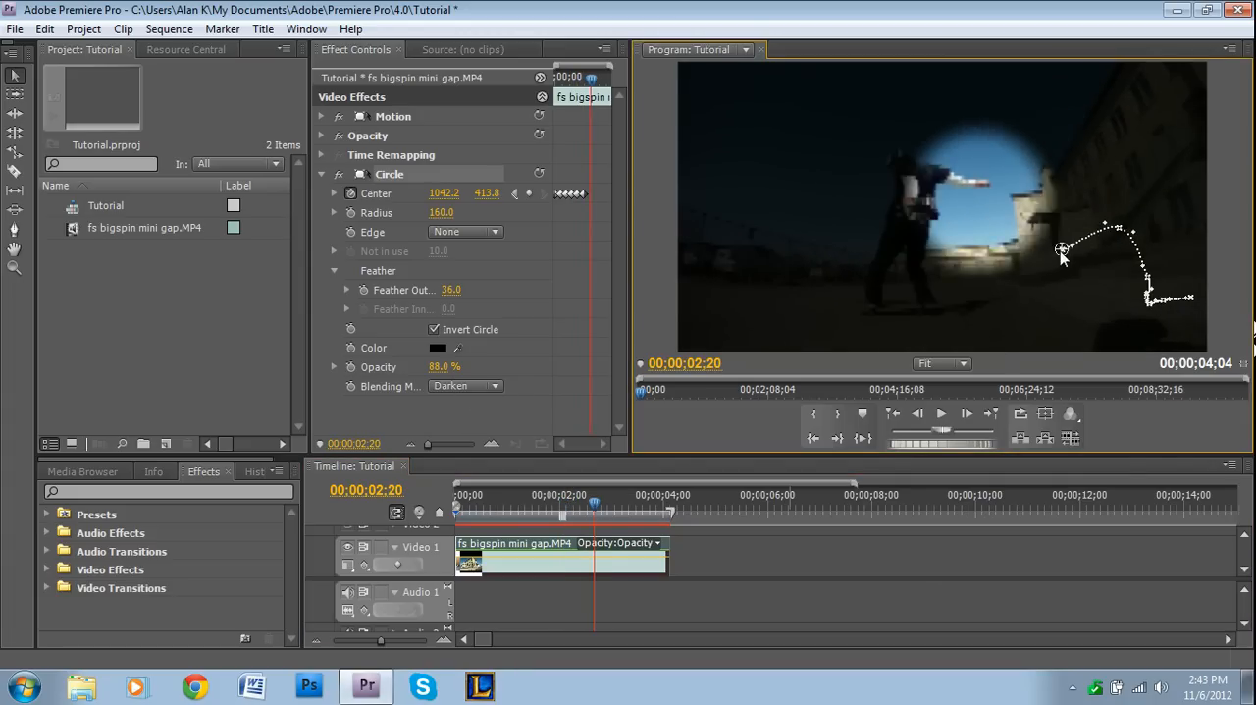
Return to frame 2;07 and keyframe the spotlight onto the airborne skater
{"action": "left_click_drag", "start_coordinate": [1062, 258], "coordinate": [1118, 228]}
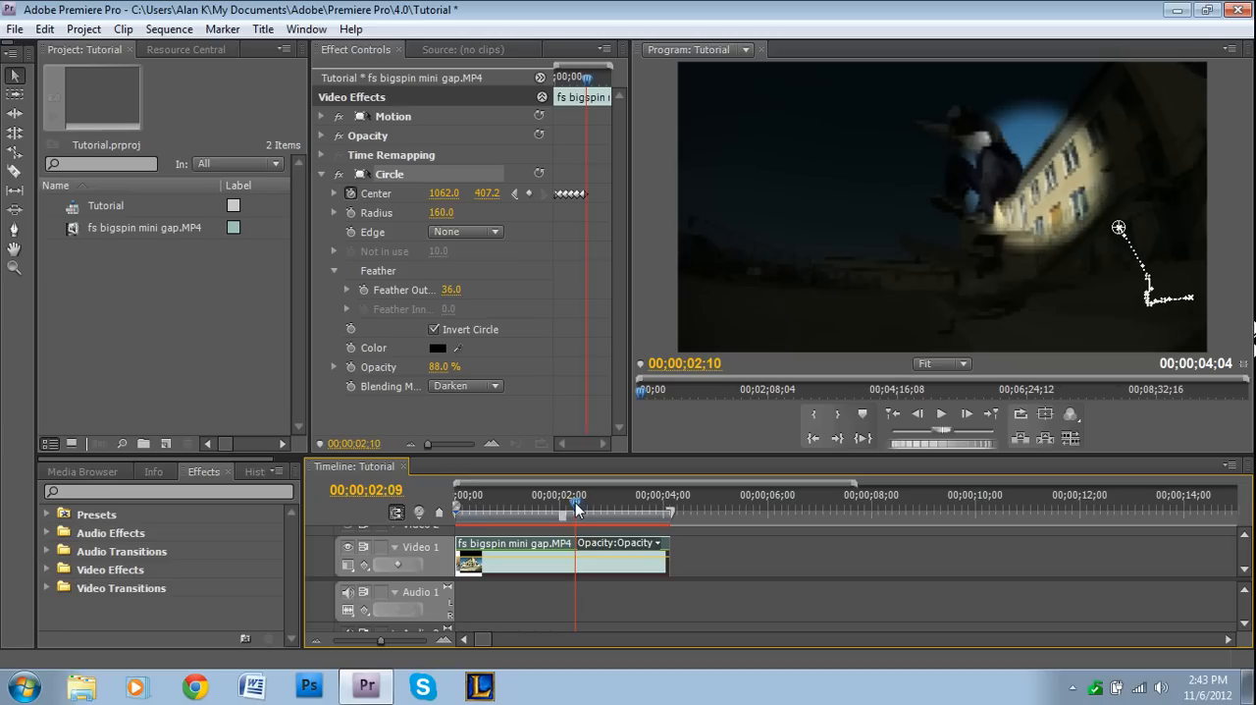
{"action": "left_click_drag", "start_coordinate": [577, 507], "coordinate": [571, 508]}
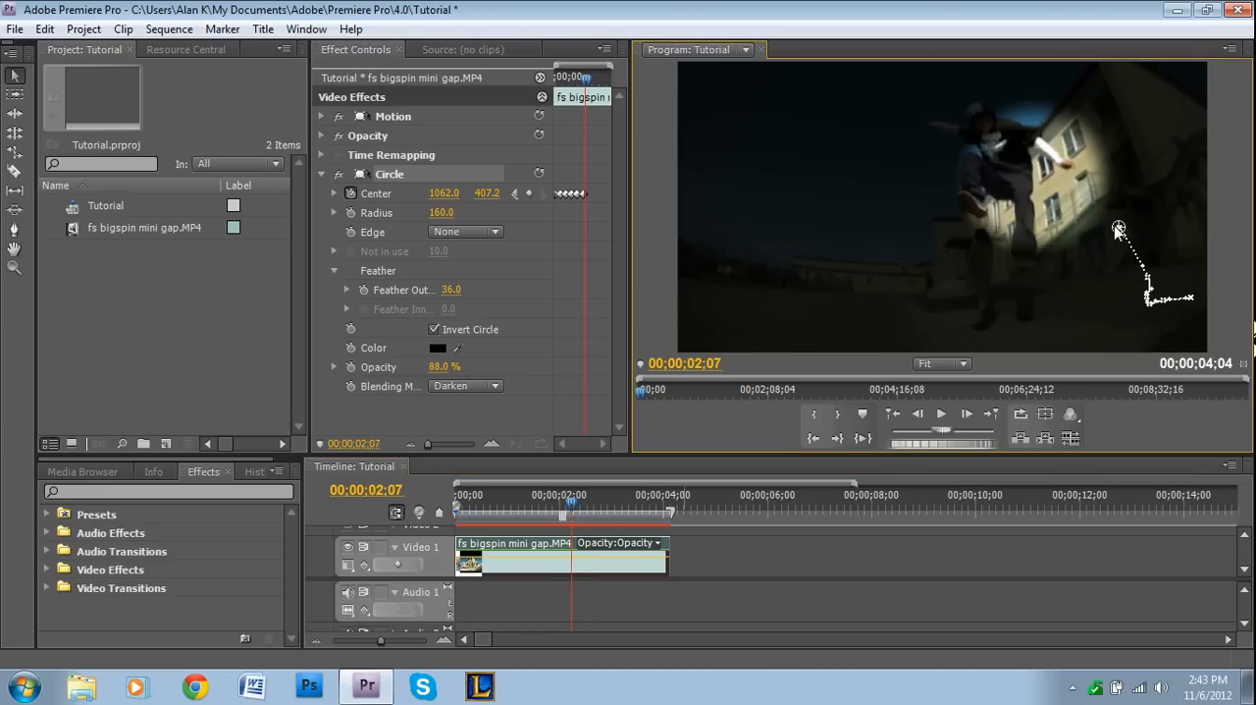
{"action": "left_click_drag", "start_coordinate": [1119, 231], "coordinate": [1088, 213]}
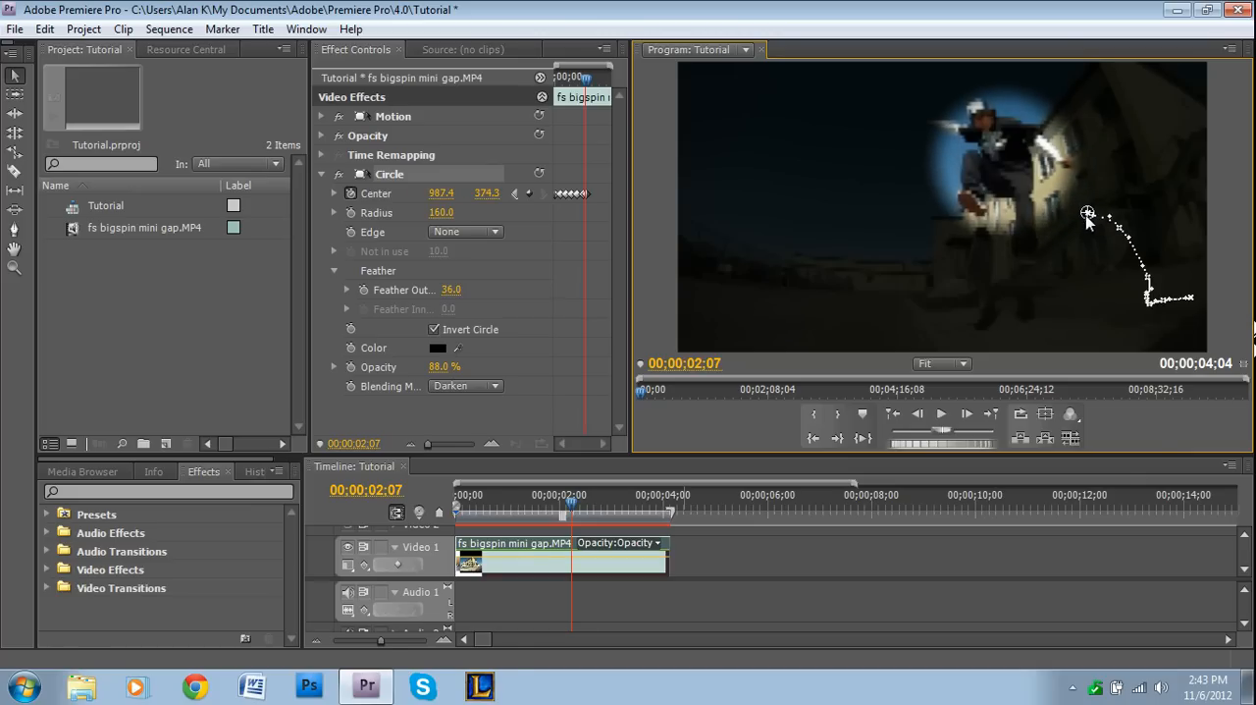
{"action": "left_click", "coordinate": [577, 505]}
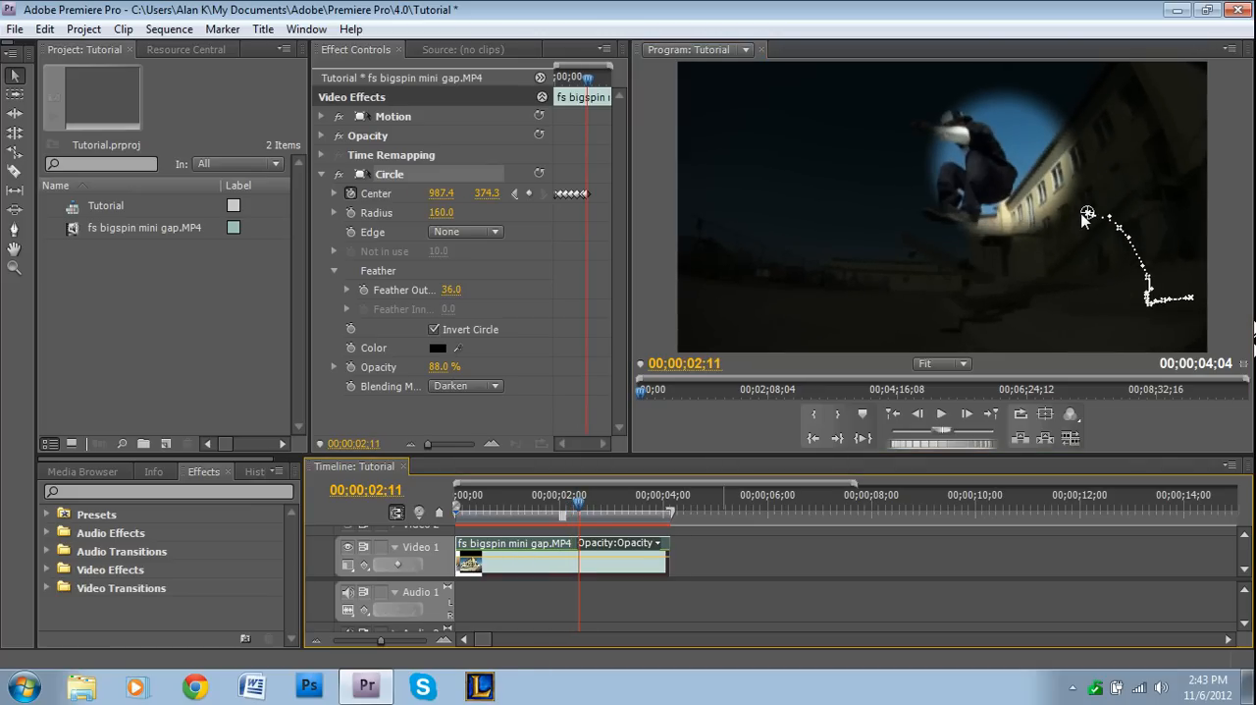
Keyframe the spotlight following the landing skater through to 4;03, then collapse Circle
{"action": "left_click_drag", "start_coordinate": [1087, 213], "coordinate": [1062, 216]}
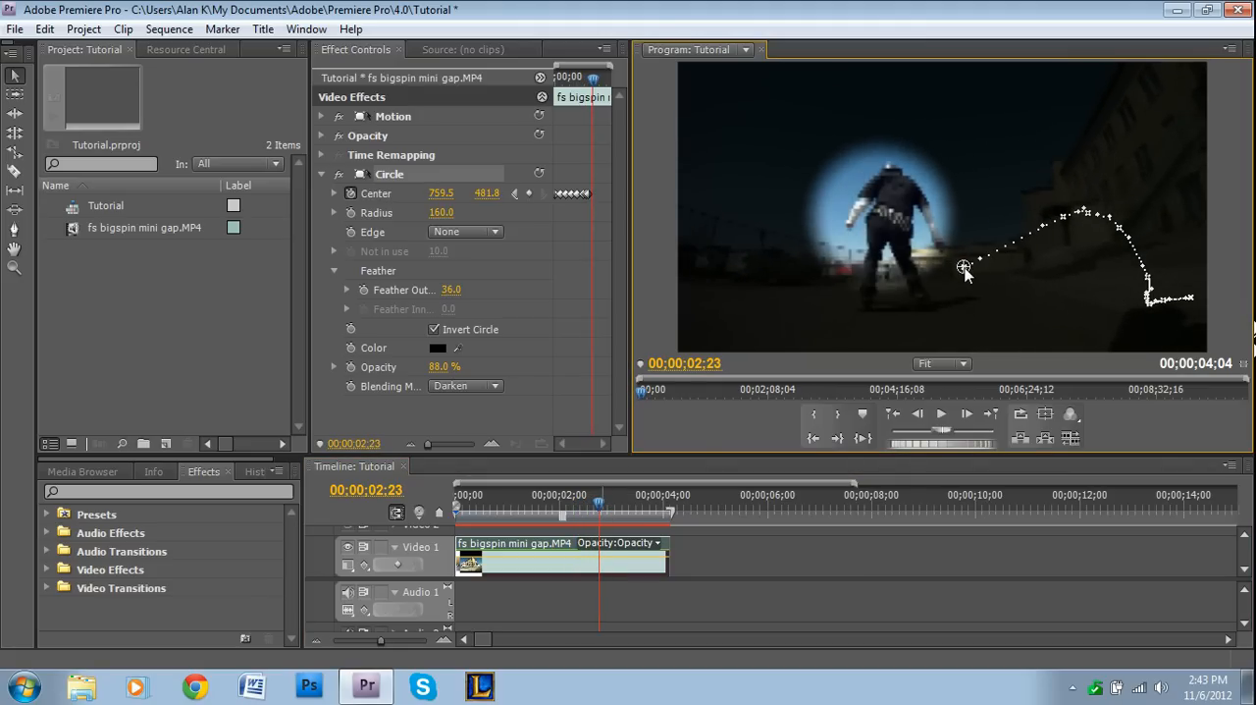
{"action": "left_click_drag", "start_coordinate": [965, 267], "coordinate": [975, 264]}
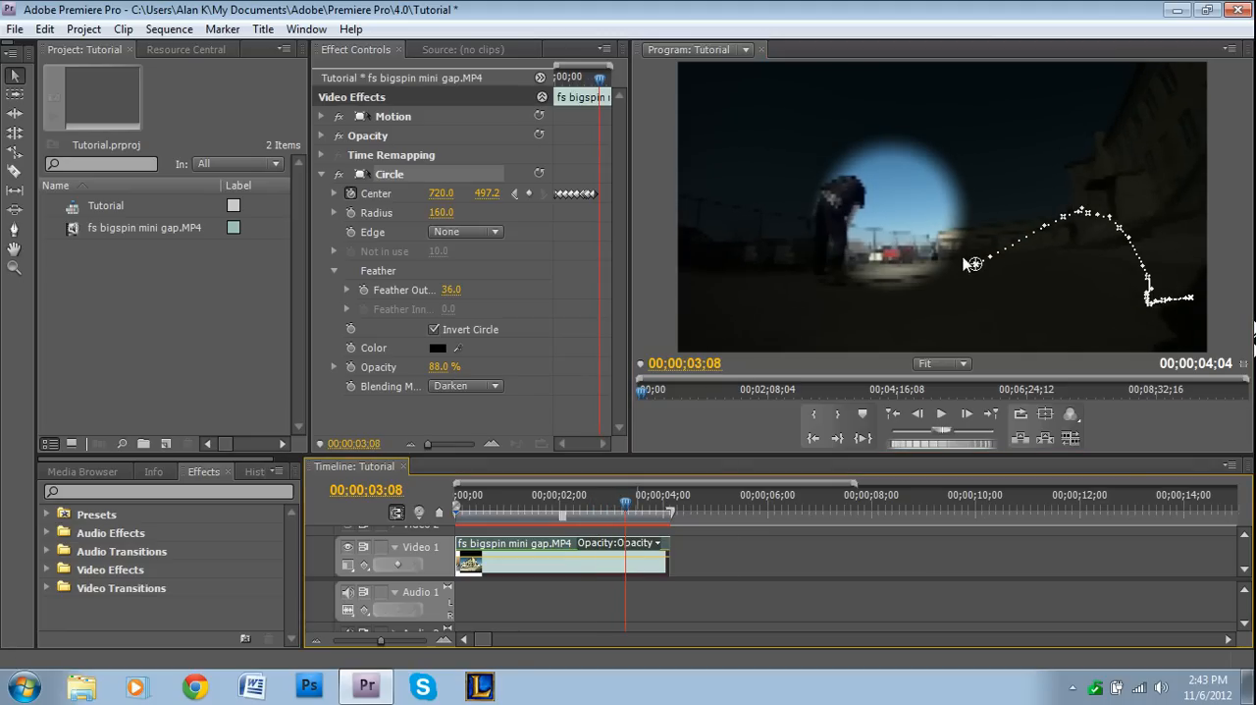
{"action": "left_click_drag", "start_coordinate": [974, 263], "coordinate": [922, 269]}
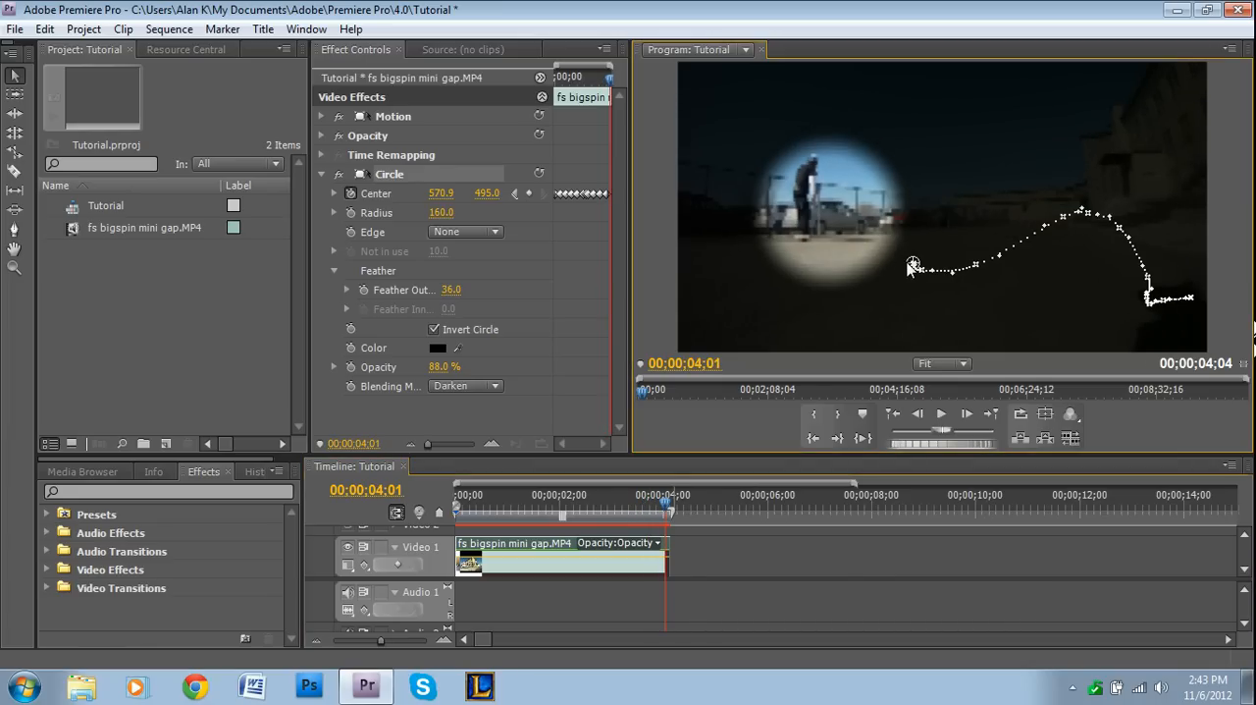
{"action": "left_click_drag", "start_coordinate": [912, 267], "coordinate": [893, 252]}
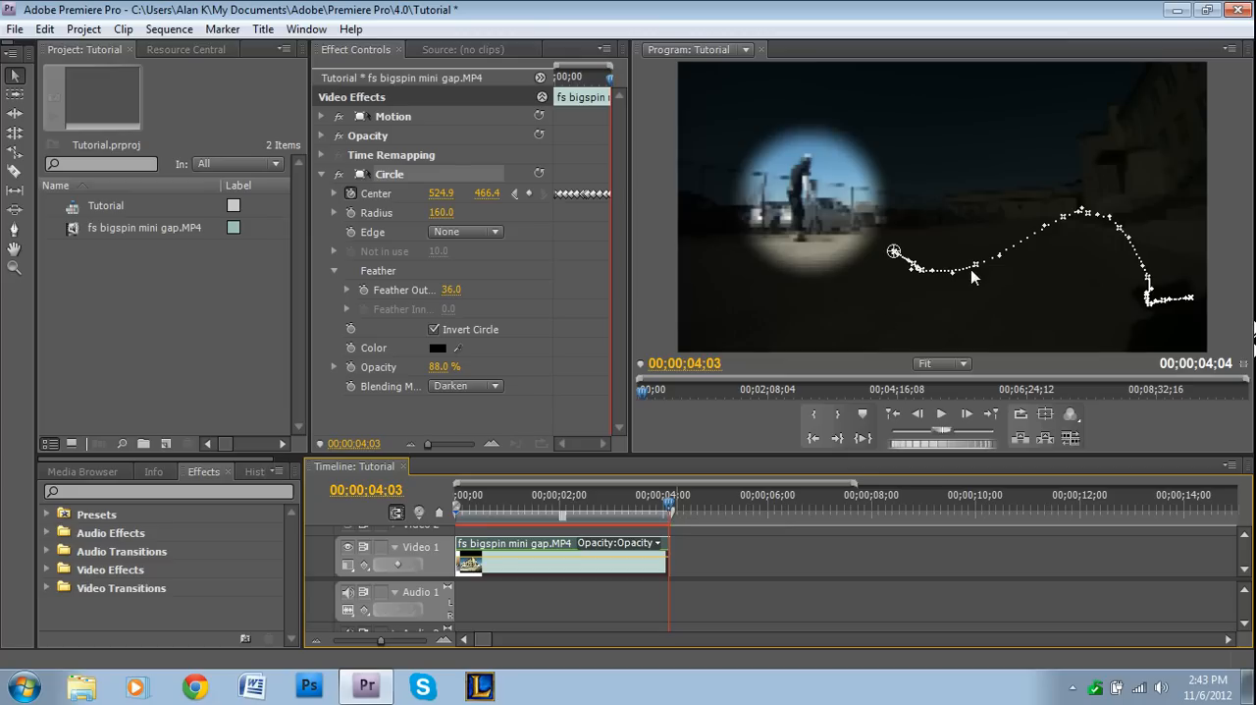
{"action": "left_click_drag", "start_coordinate": [892, 254], "coordinate": [893, 243]}
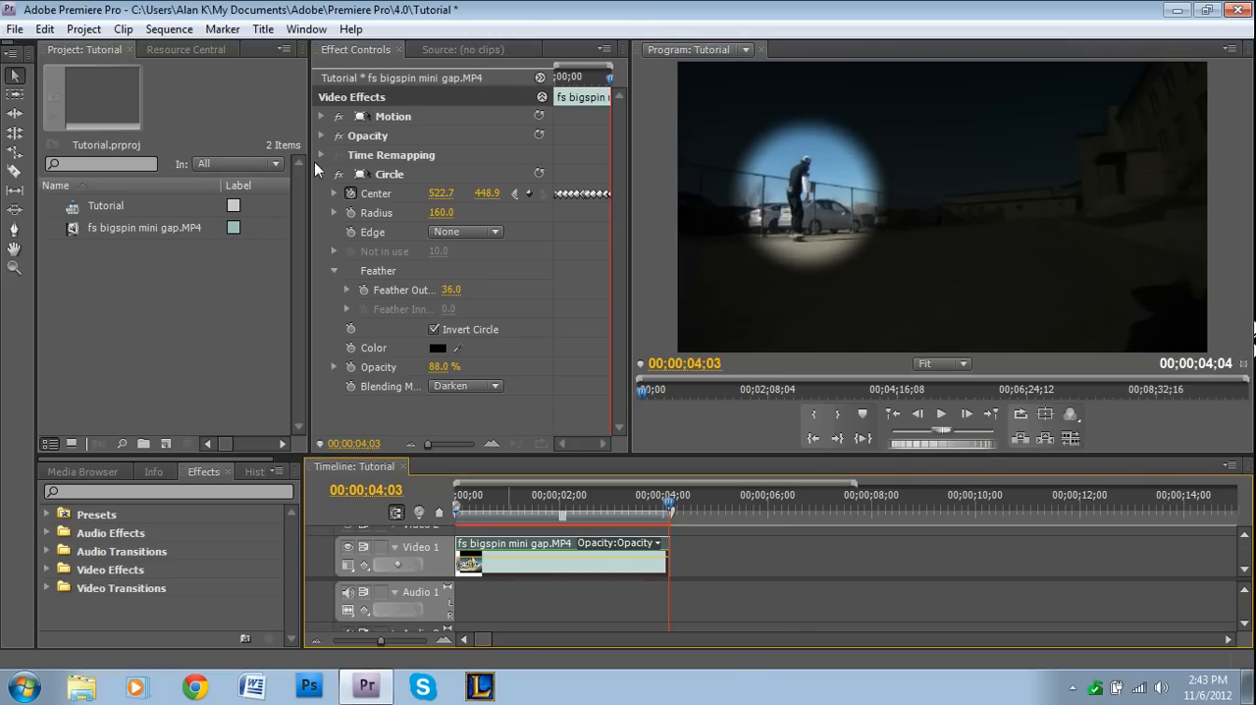
{"action": "left_click", "coordinate": [321, 174]}
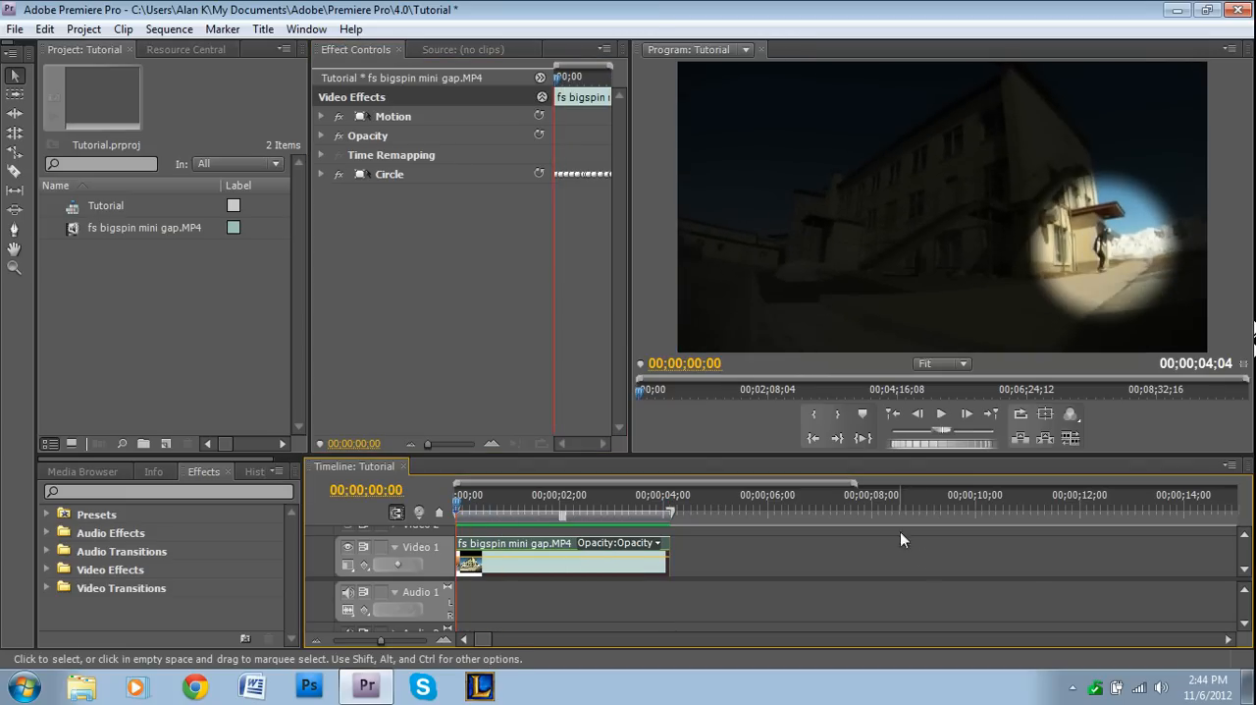
{"action": "mouse_move", "coordinate": [923, 585]}
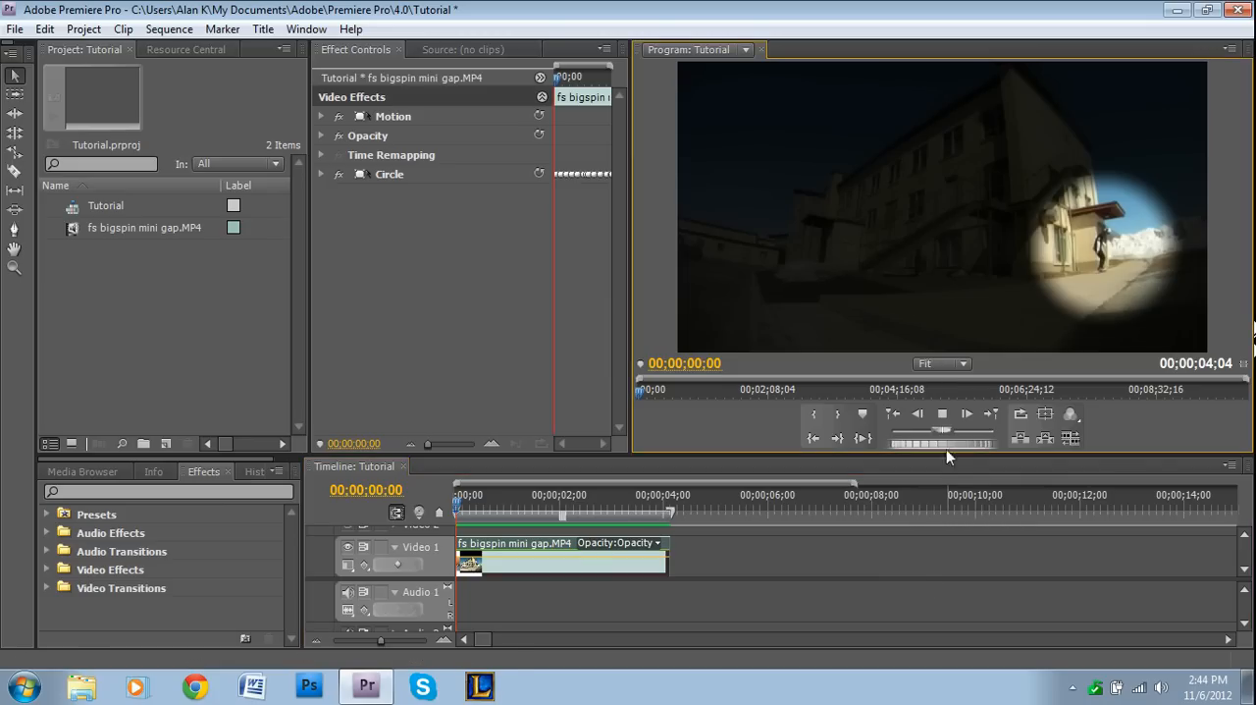
Play the rendered clip, scrub back to an earlier point, and stop playback
{"action": "left_click", "coordinate": [542, 494]}
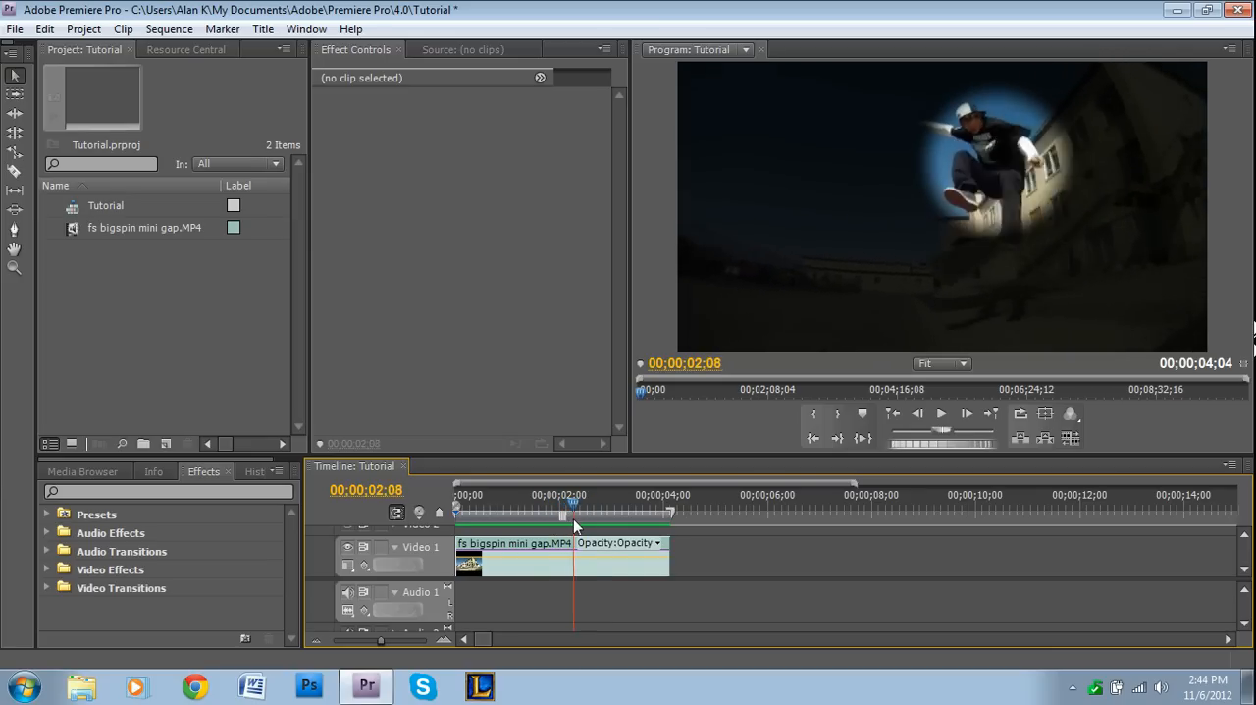
{"action": "left_click", "coordinate": [941, 413]}
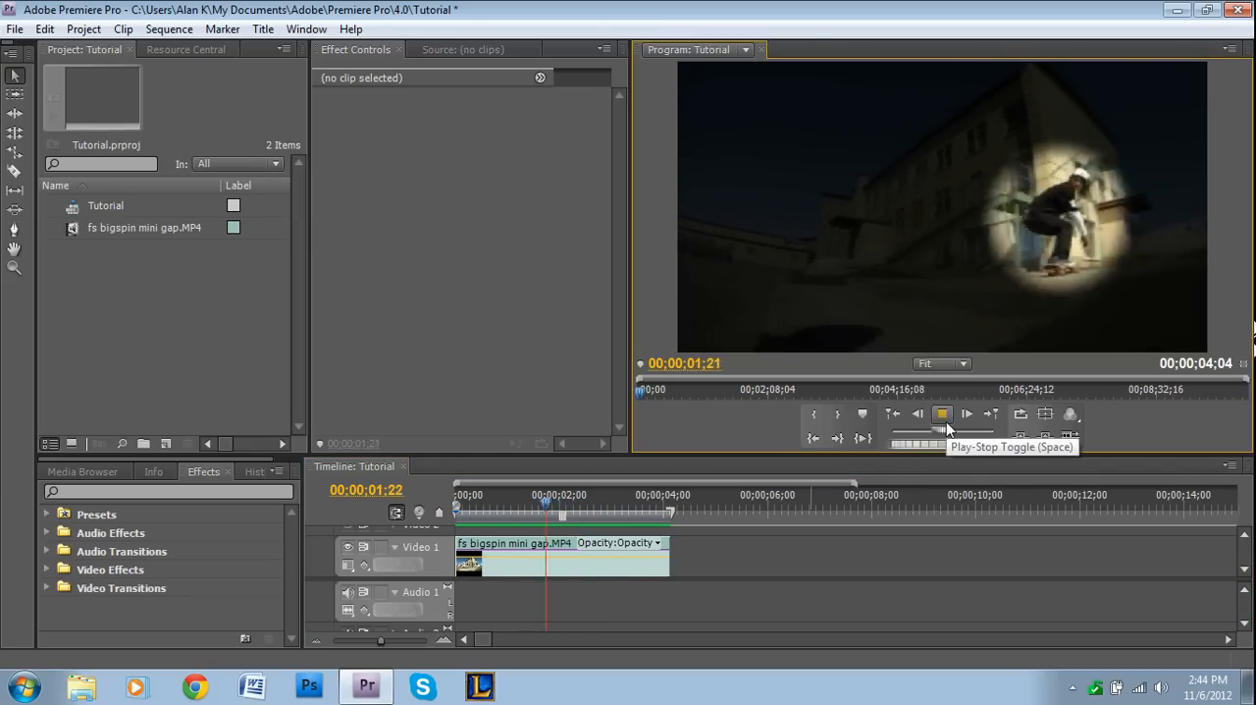
{"action": "left_click", "coordinate": [941, 413]}
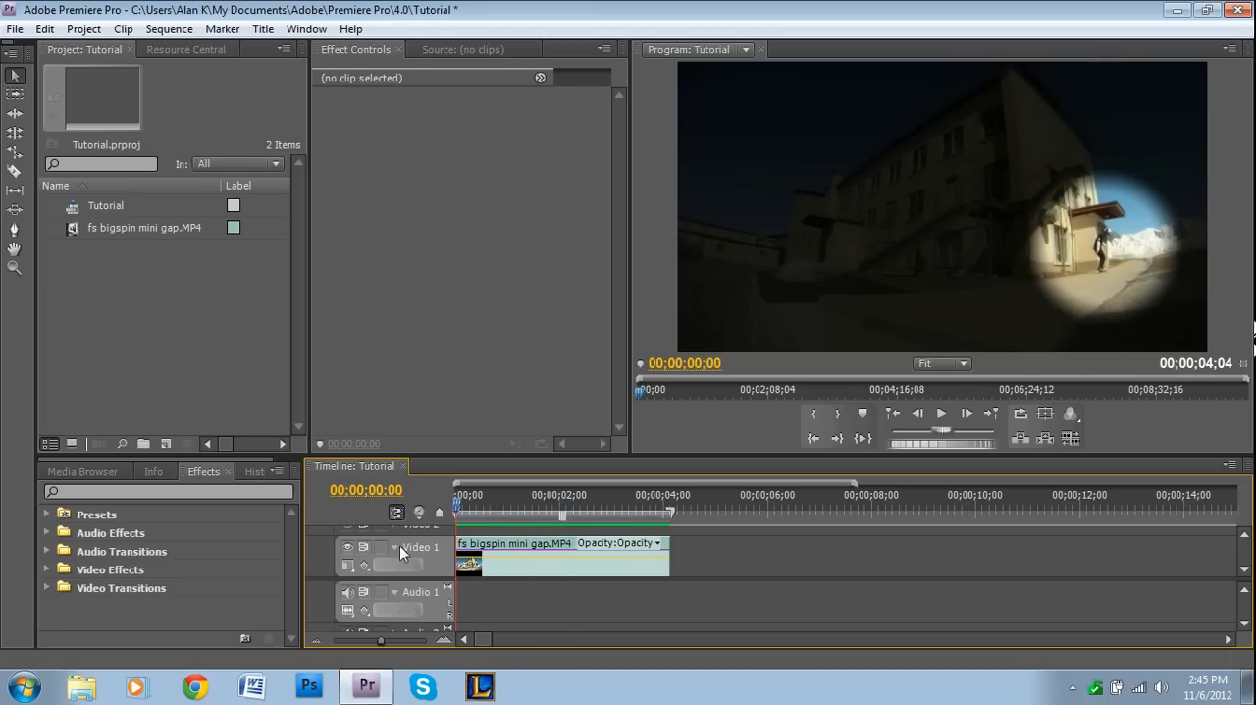
Select the clip on Video 1 and expand Circle to show its Center keyframes
{"action": "left_click", "coordinate": [559, 559]}
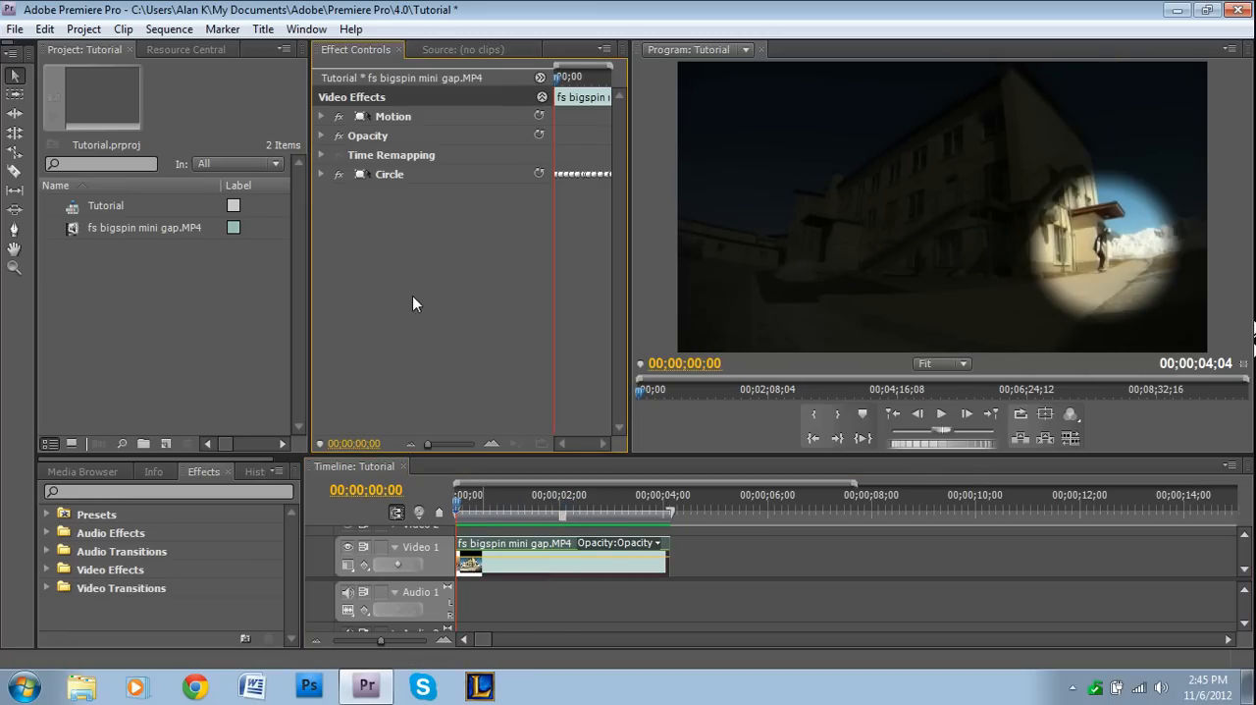
{"action": "mouse_move", "coordinate": [278, 157]}
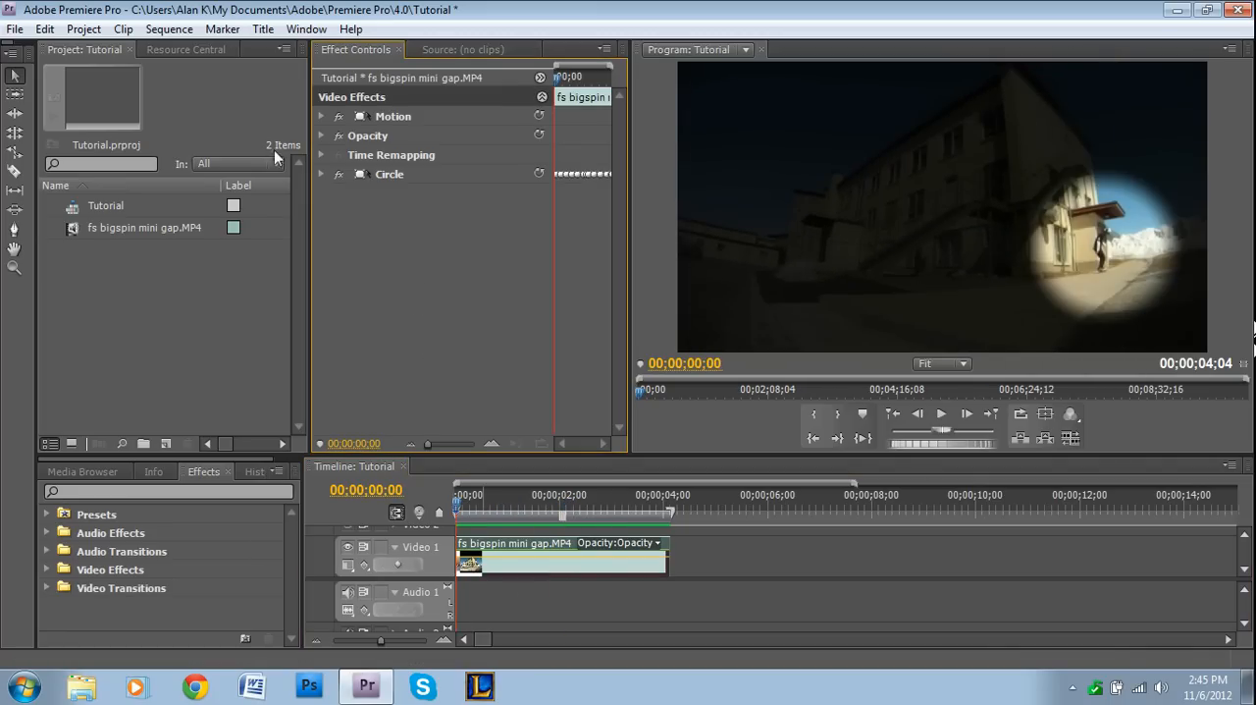
{"action": "left_click", "coordinate": [321, 173]}
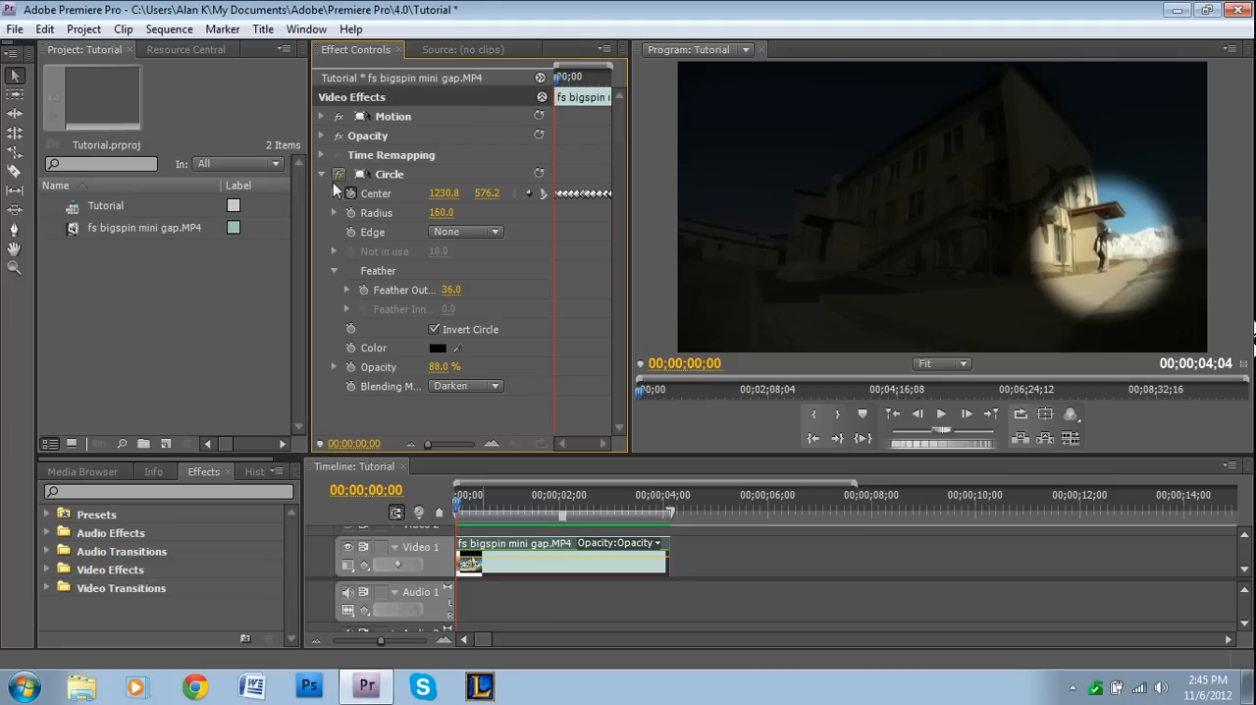